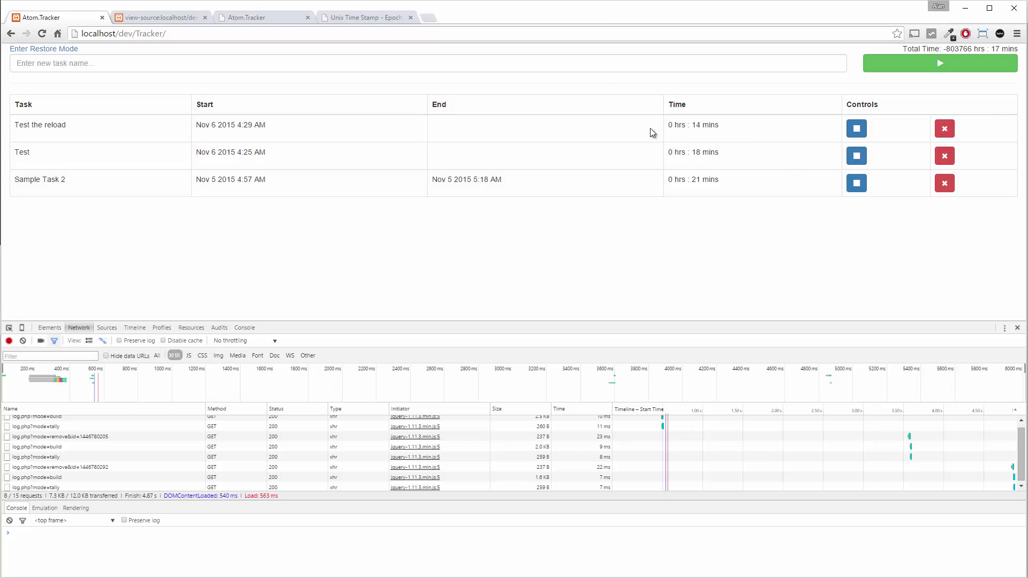
pyautogui.moveTo(952, 48)
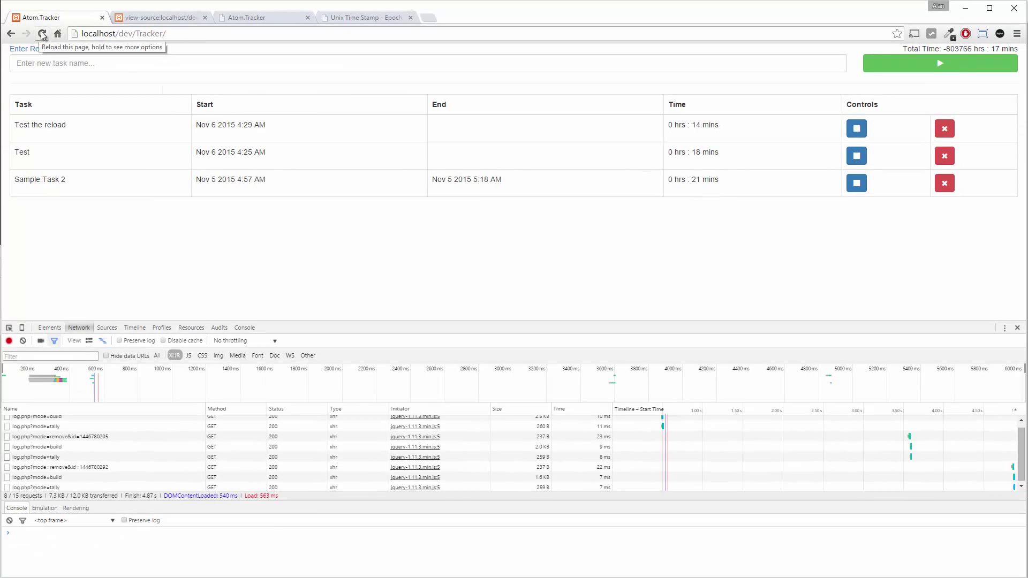
# - Reload the Tracker page and select krsort and foreach in the null-array warnings
pyautogui.click(41, 33)
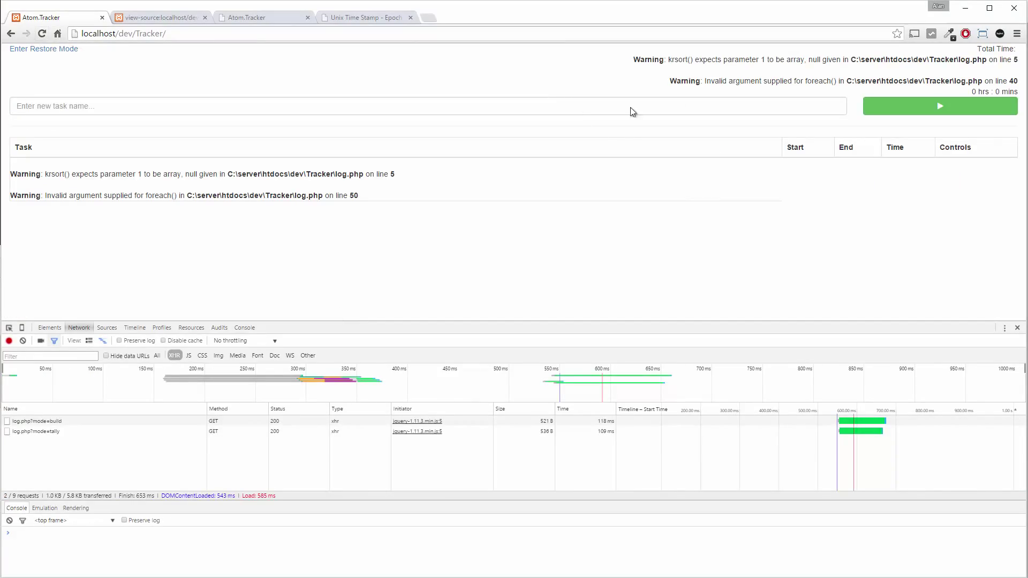
pyautogui.doubleClick(677, 59)
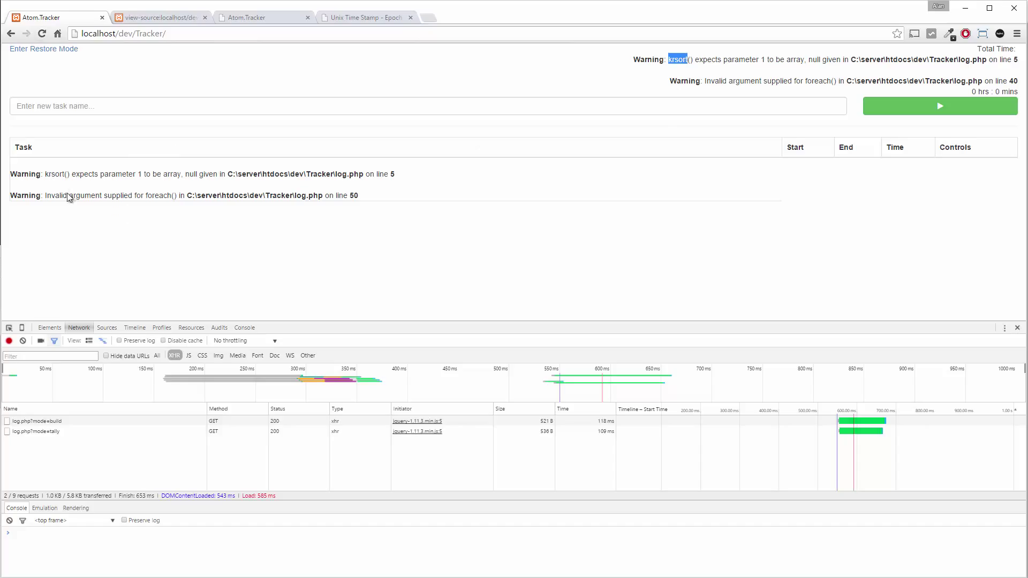
pyautogui.doubleClick(158, 196)
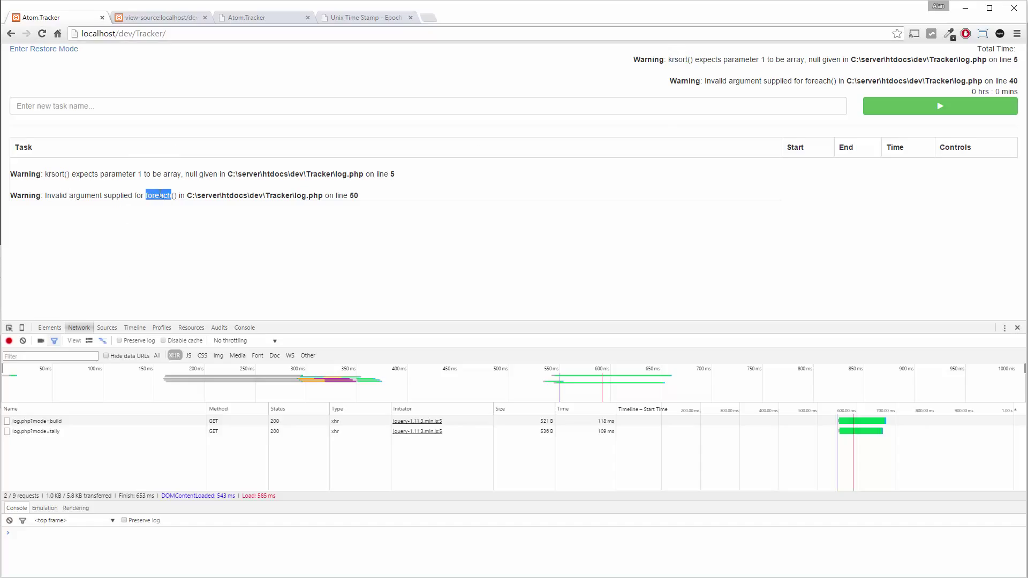
pyautogui.moveTo(388, 179)
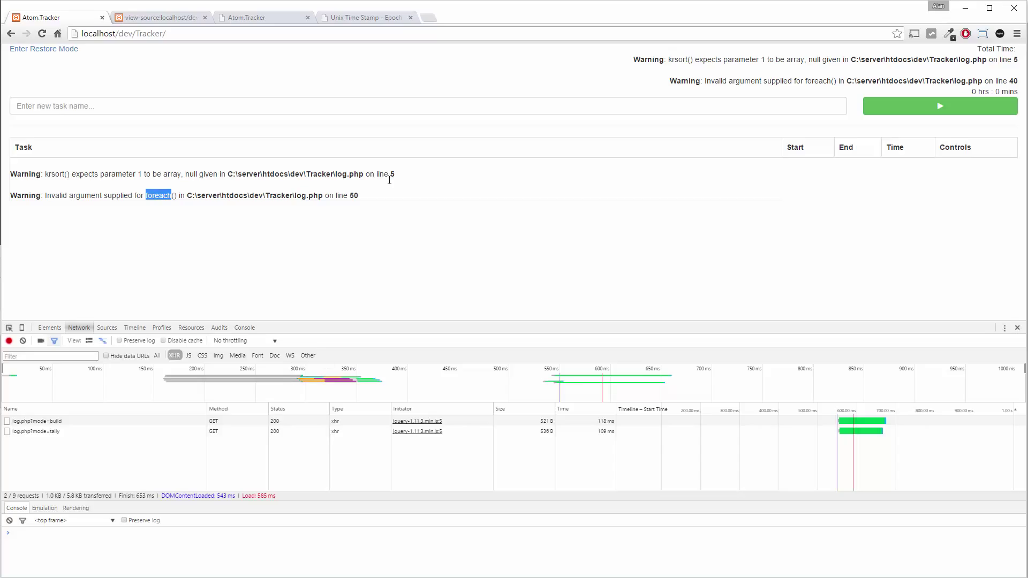
pyautogui.moveTo(411, 301)
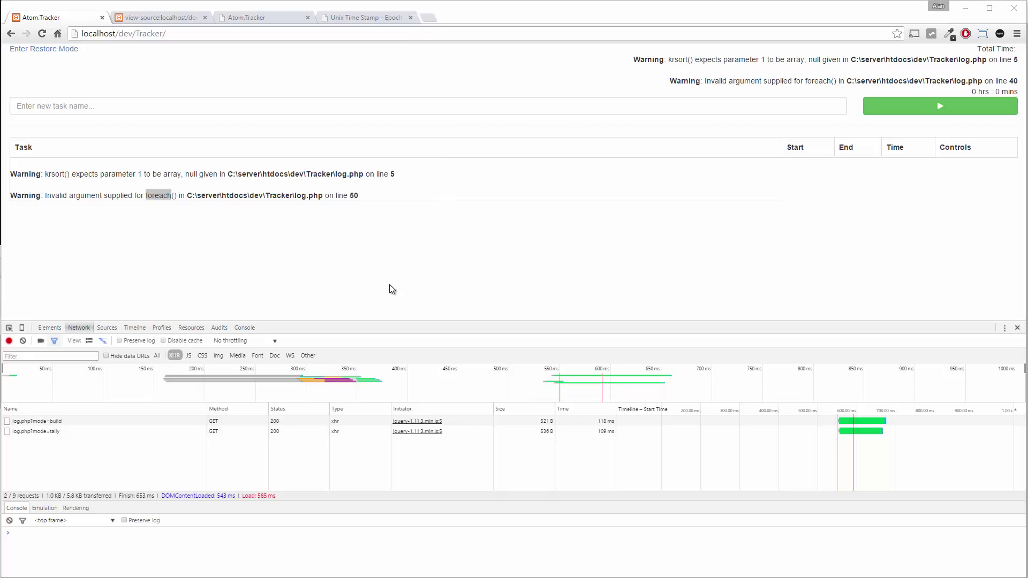
pyautogui.doubleClick(157, 195)
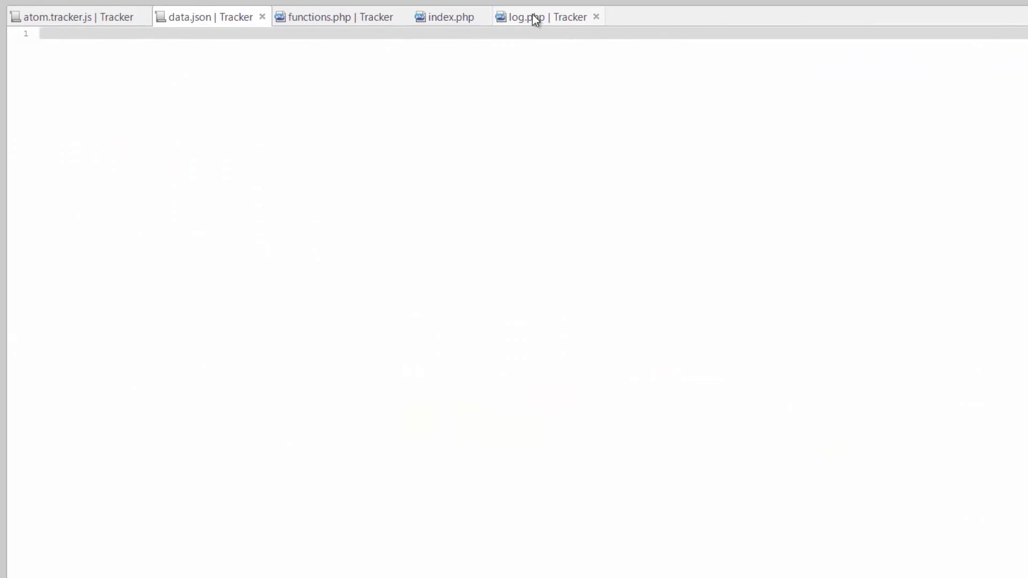
# - In log.php, type an if(is_array($data)) check above the krsort($data) line
pyautogui.click(525, 17)
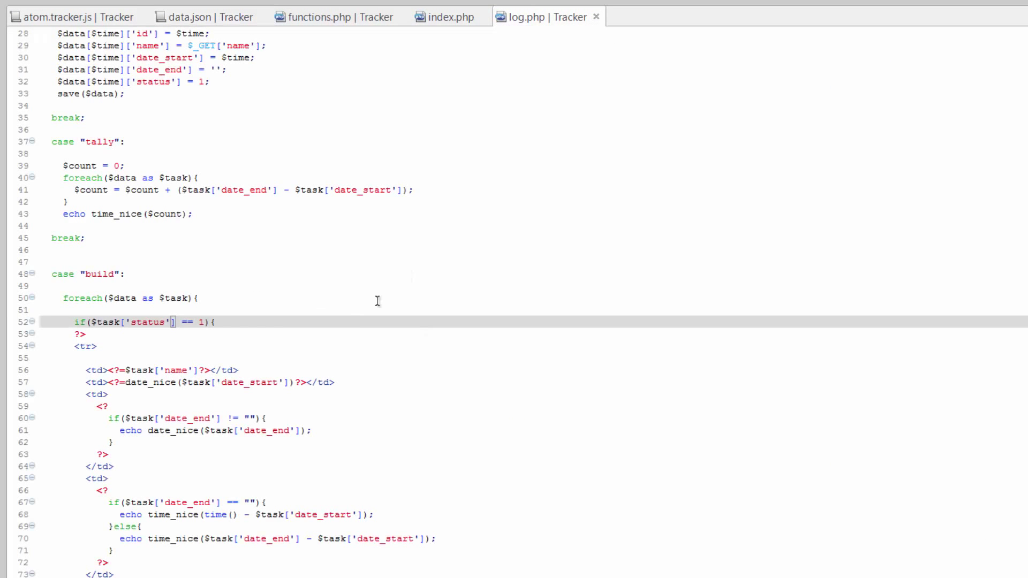
pyautogui.scroll(3)
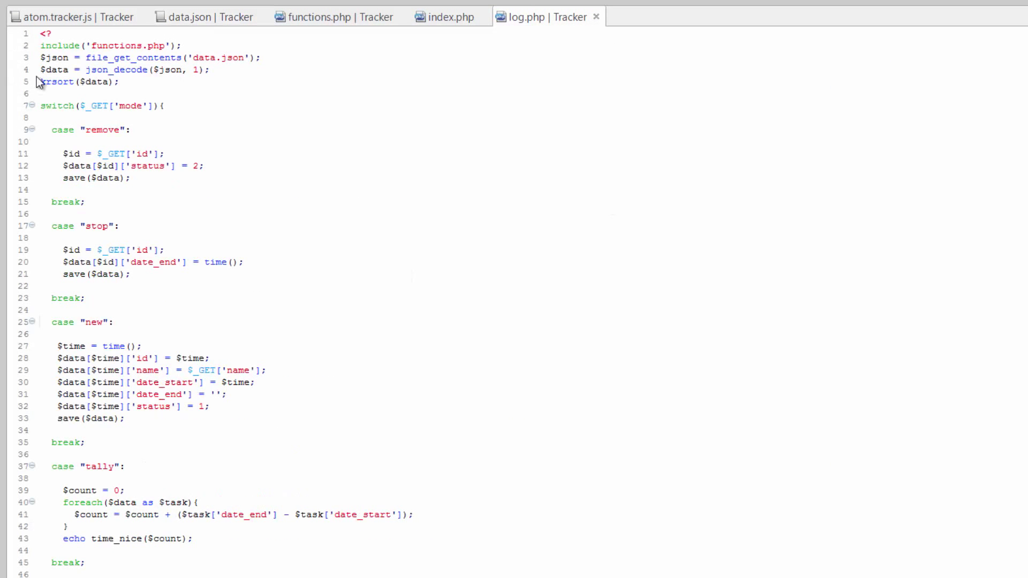
pyautogui.click(58, 82)
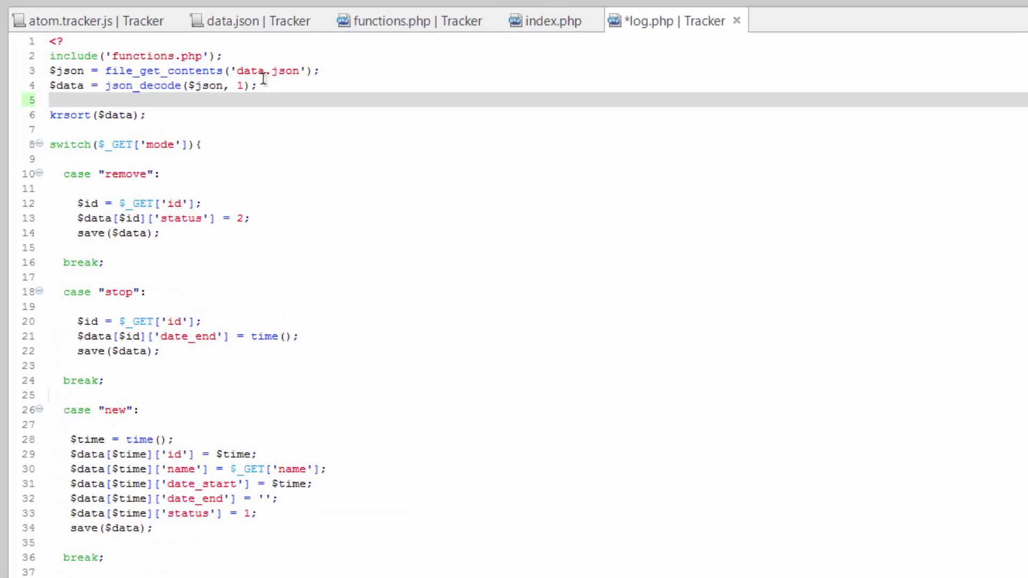
pyautogui.write('if((is_array(')
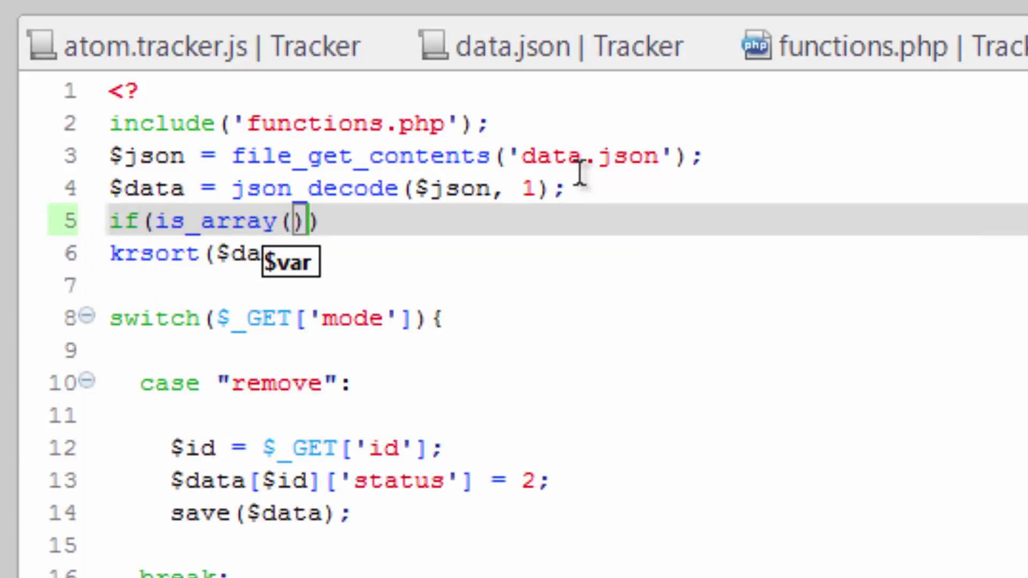
pyautogui.write('$data')
pyautogui.click(566, 286)
pyautogui.write('}')
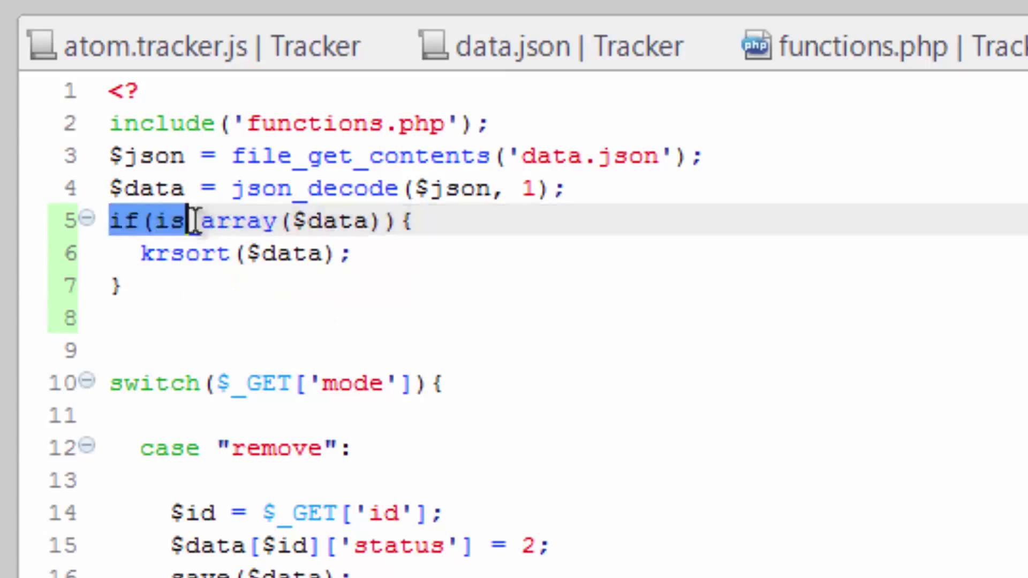
pyautogui.doubleClick(334, 221)
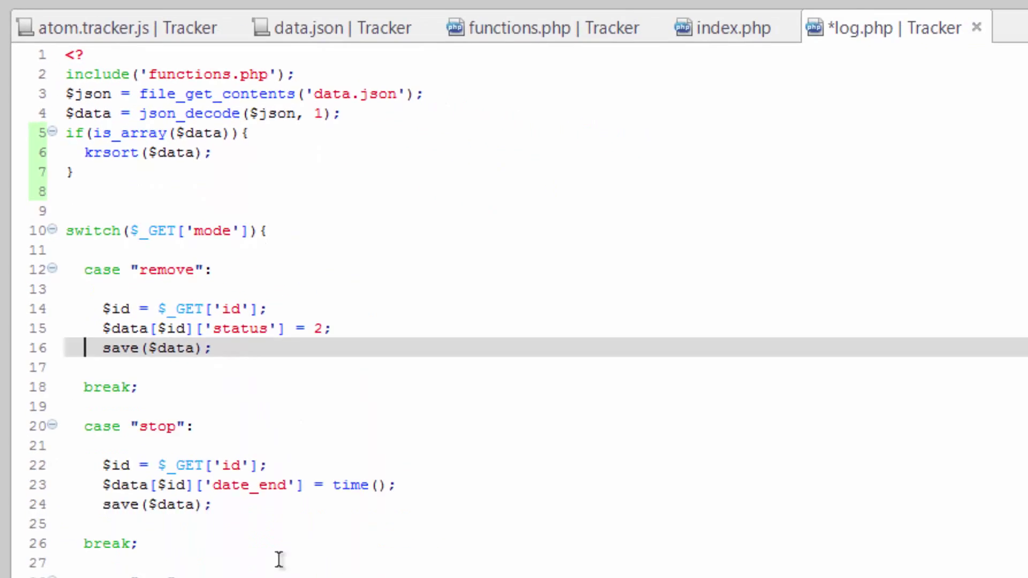
# - Insert if(is_array($data)) on a new line before the build case's foreach loop
pyautogui.scroll(-3)
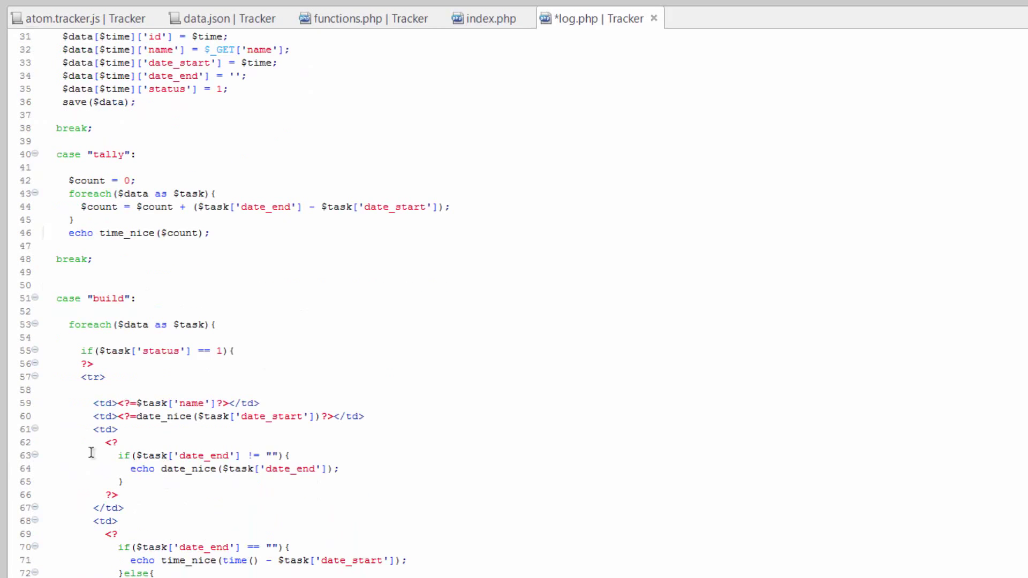
pyautogui.click(462, 312)
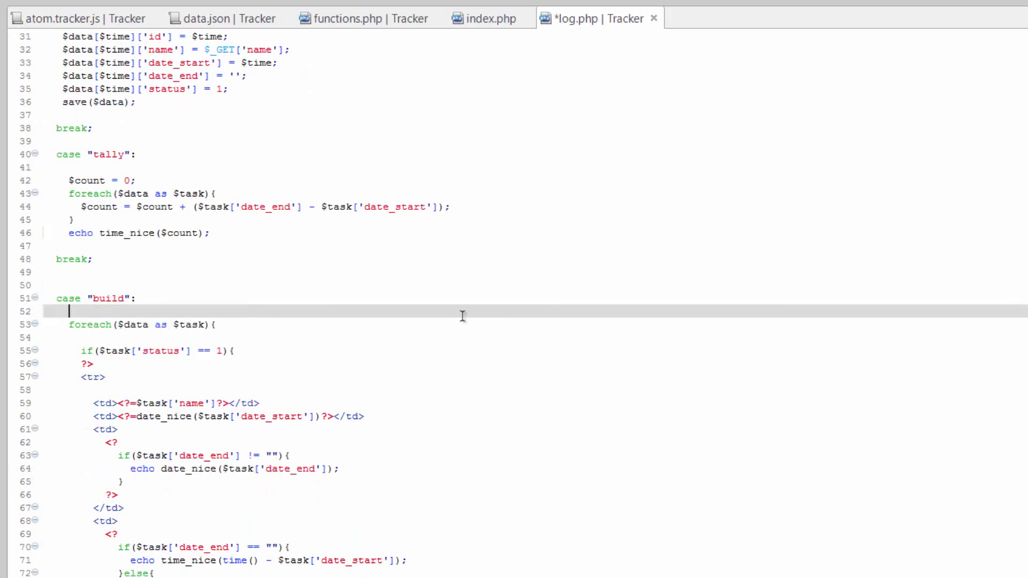
pyautogui.press('enter')
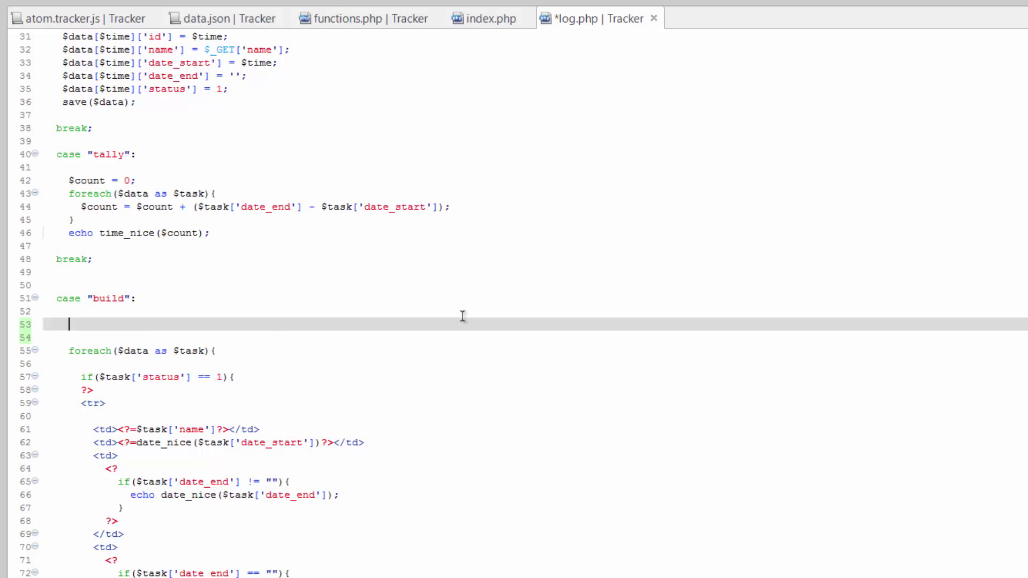
pyautogui.write('if(')
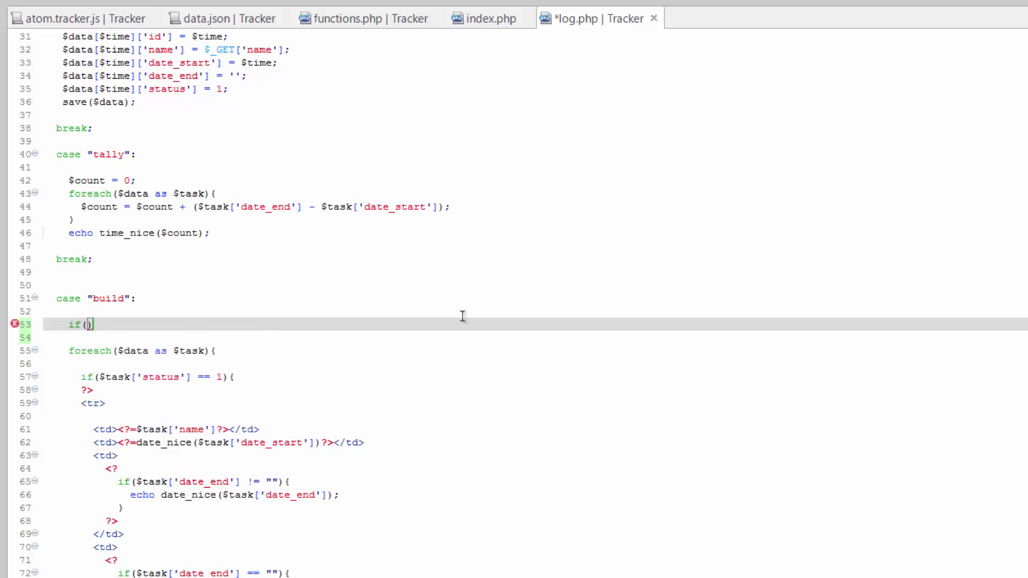
pyautogui.write('is_array(')
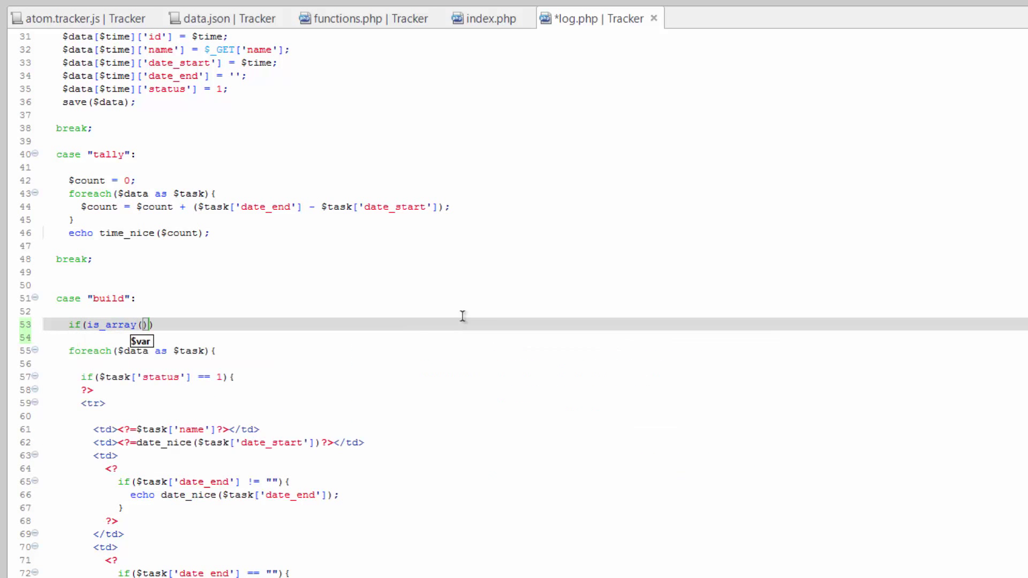
pyautogui.write('$data)')
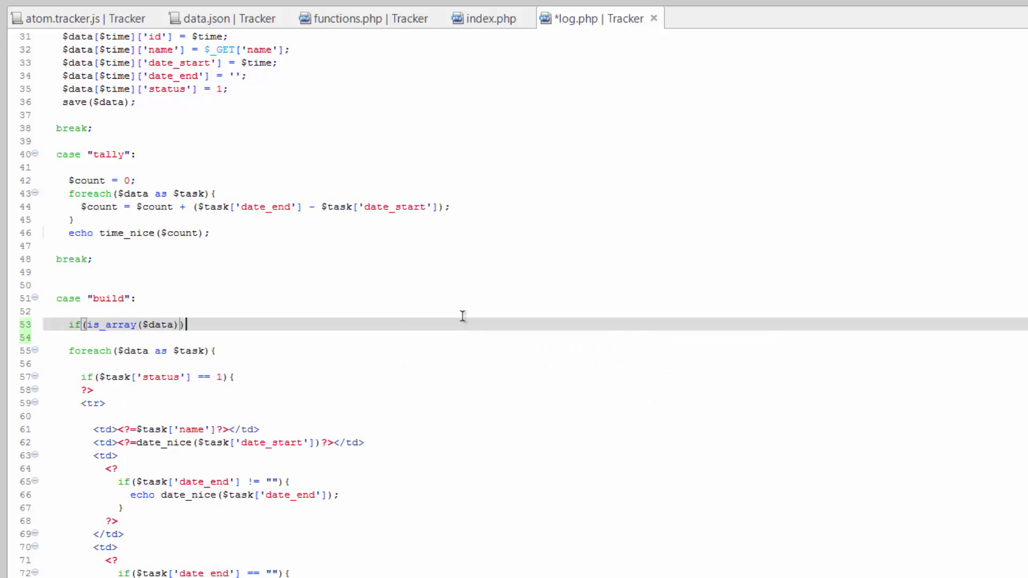
pyautogui.scroll(-3)
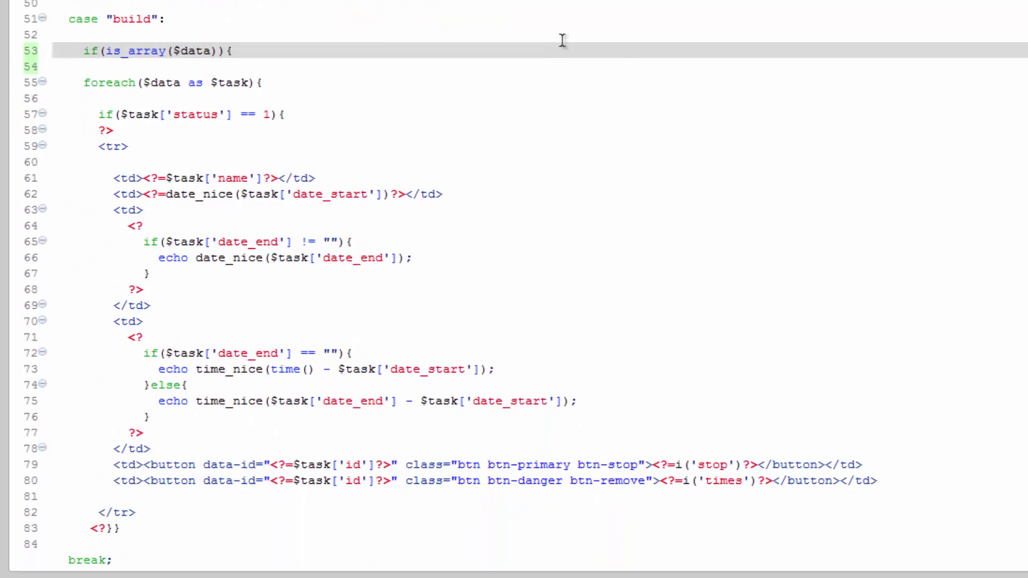
pyautogui.scroll(-3)
pyautogui.write('if(')
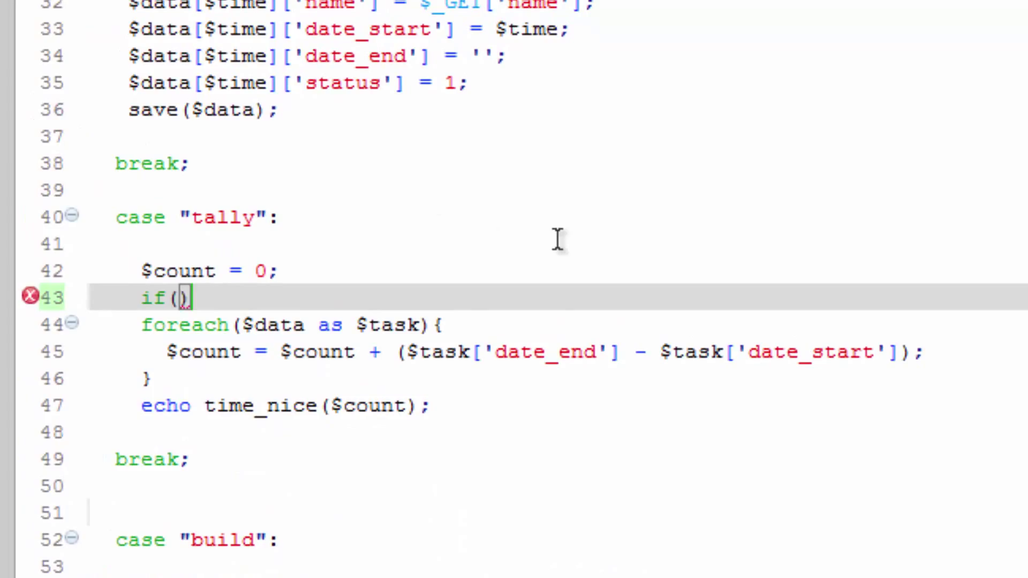
# - Type the is_array($data) condition before the tally case's foreach loop
pyautogui.write('is')
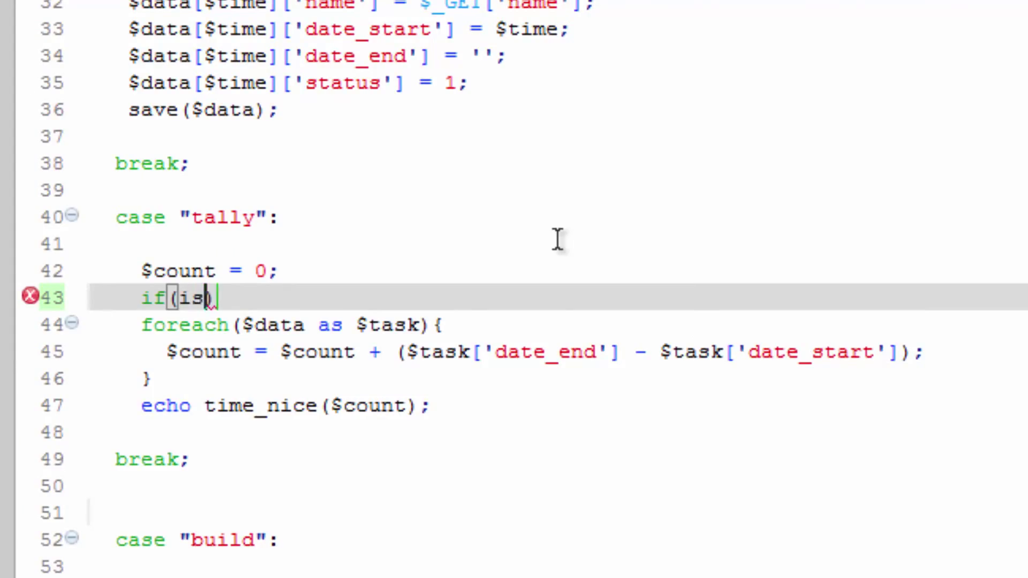
pyautogui.write('_array(')
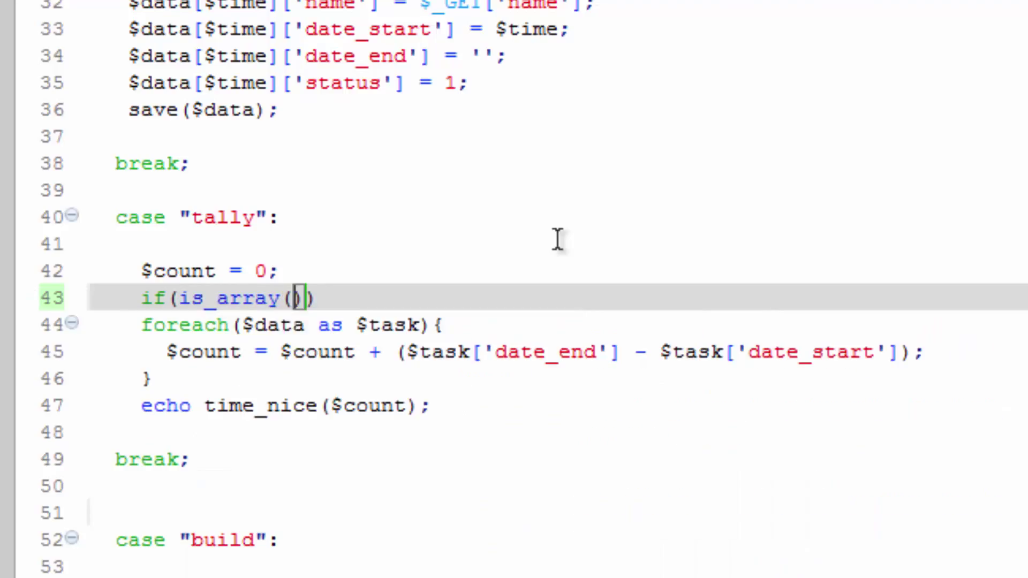
pyautogui.write('$stat')
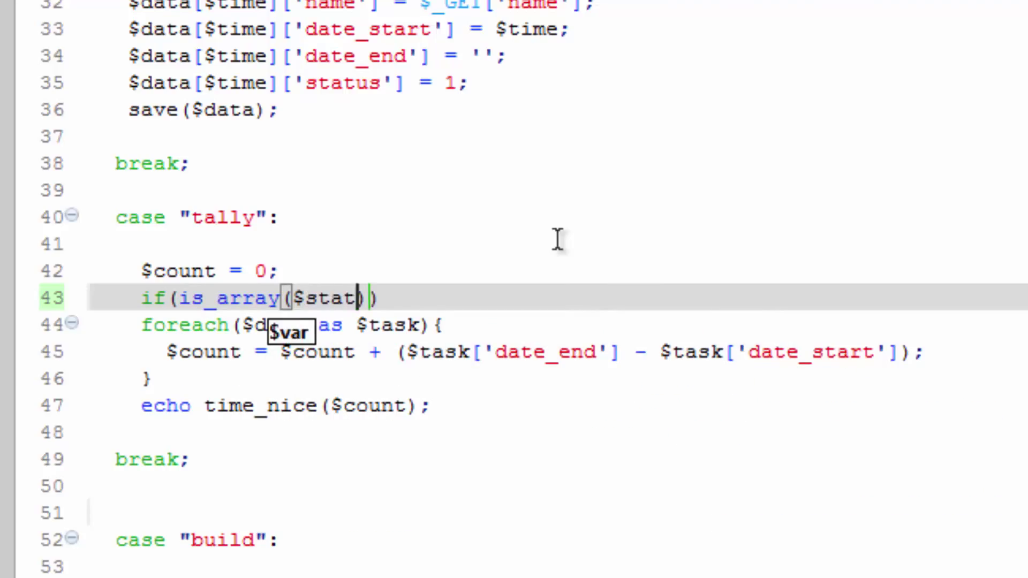
pyautogui.write('$da')
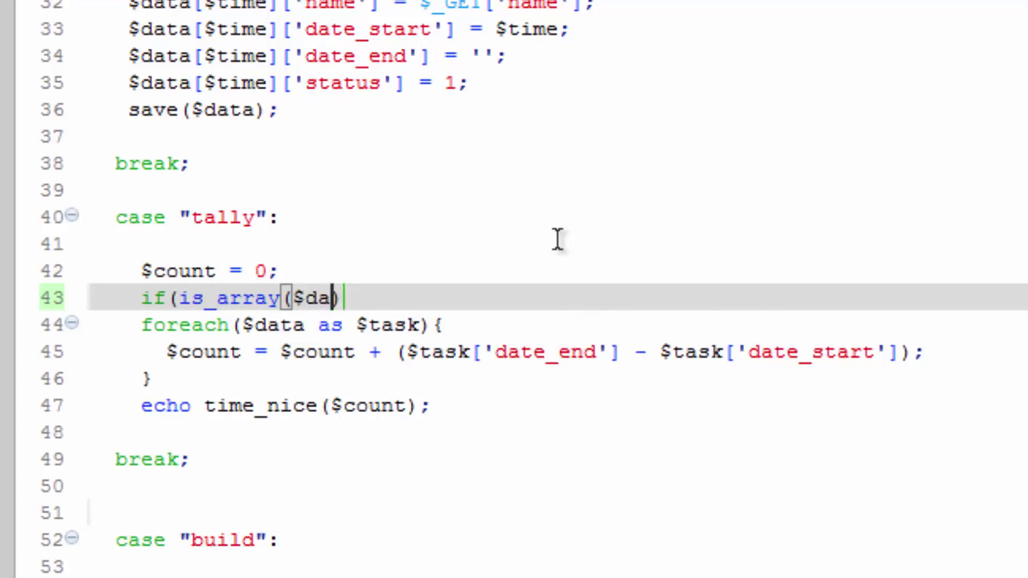
pyautogui.write('ta)')
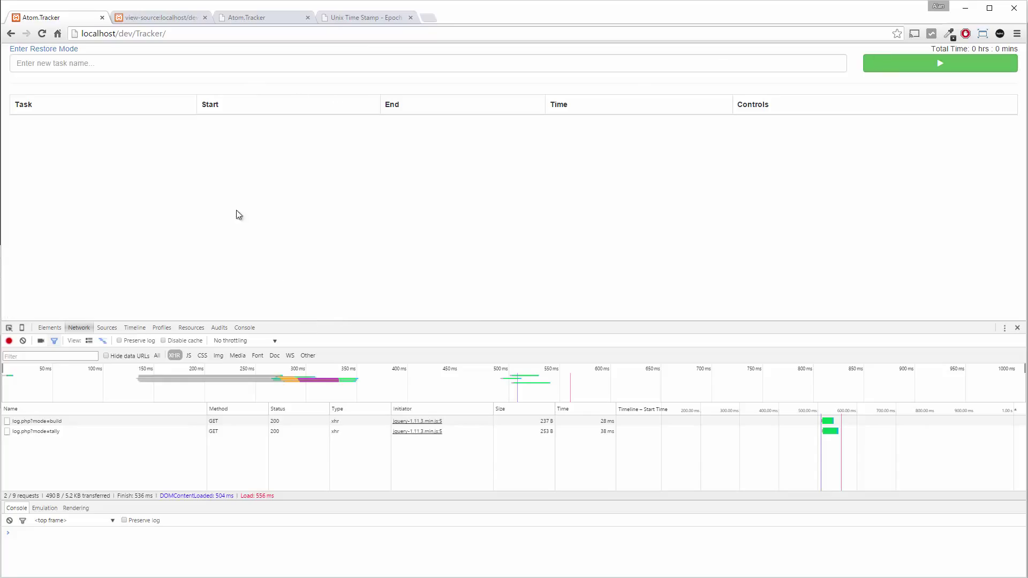
pyautogui.moveTo(288, 320)
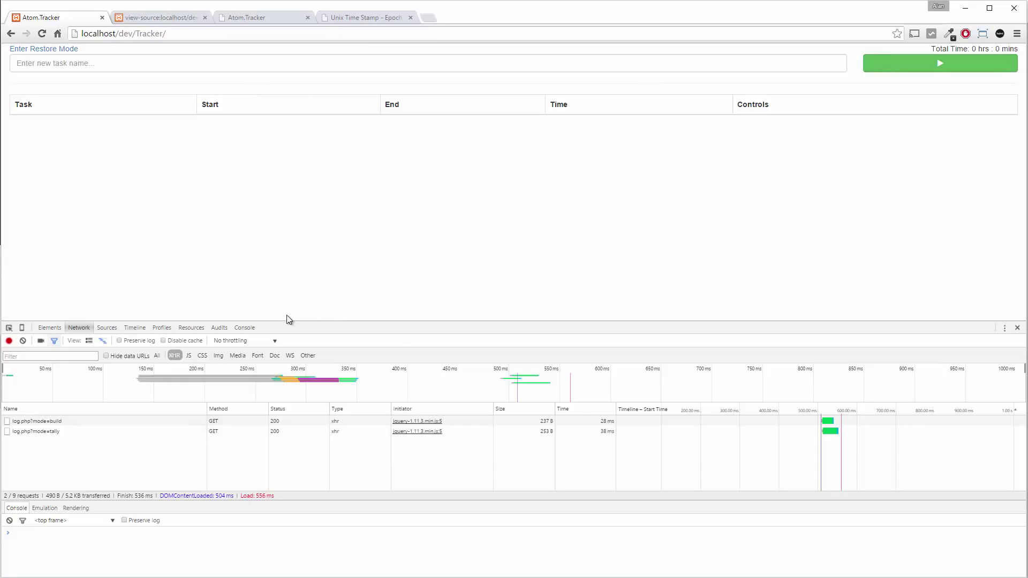
pyautogui.moveTo(268, 258)
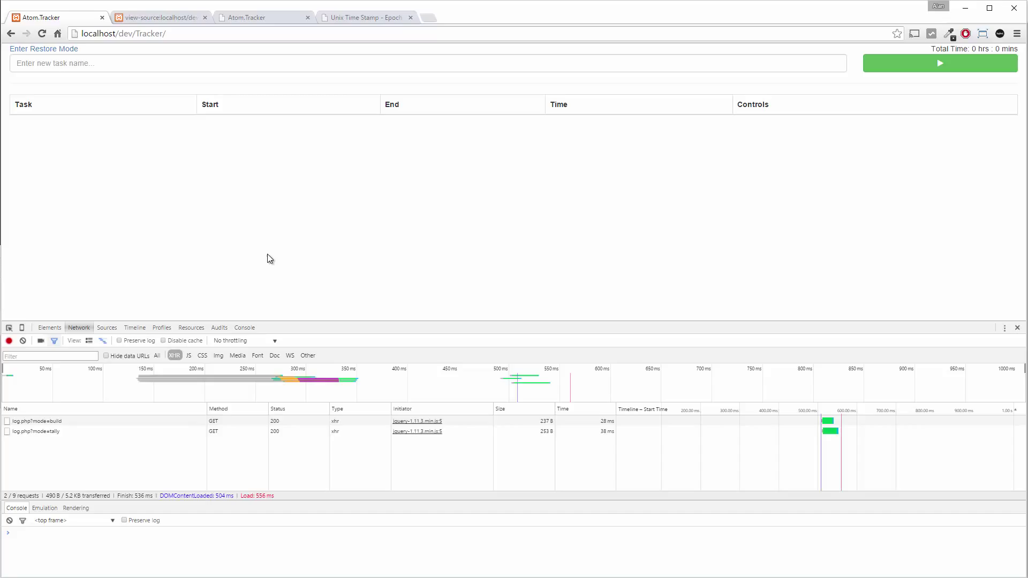
pyautogui.moveTo(284, 257)
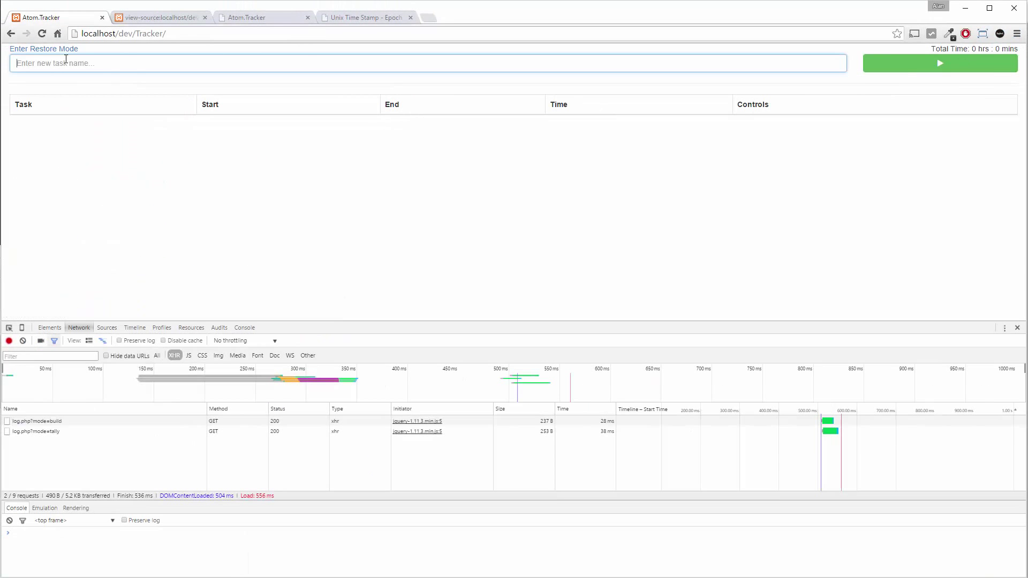
# - Name a new task 'A brand new task' and start its timer
pyautogui.write('A brand new task')
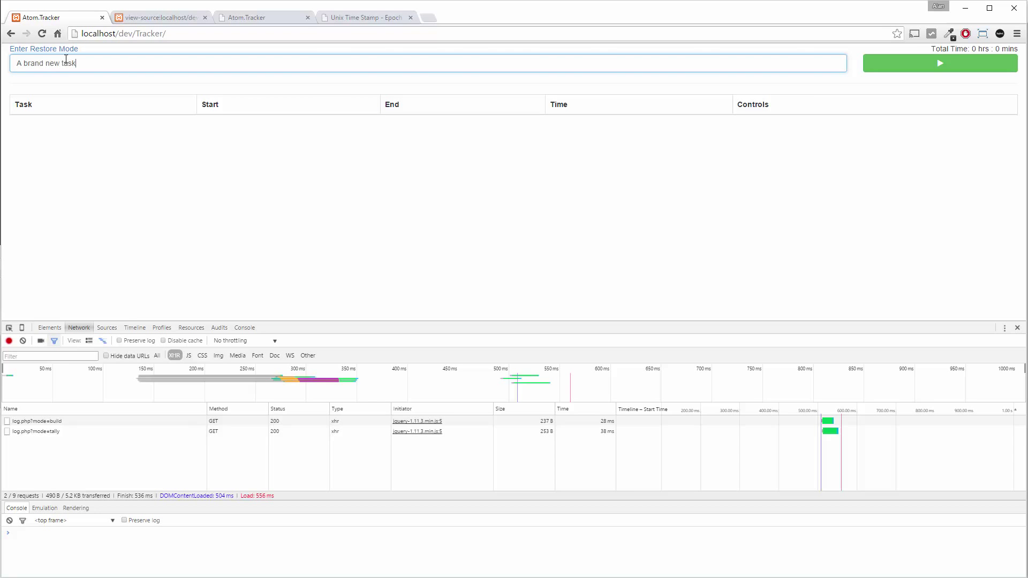
pyautogui.click(940, 64)
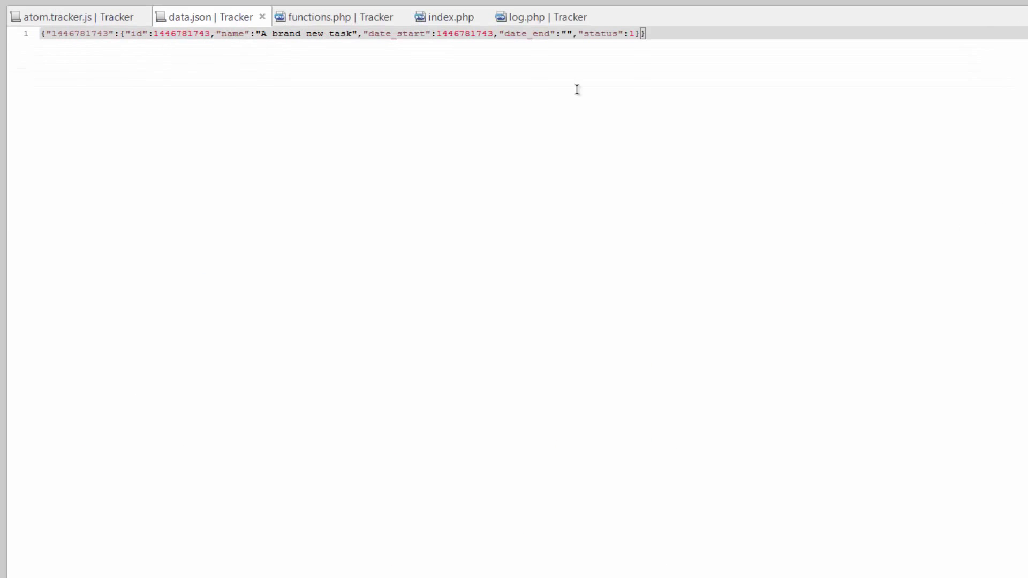
# - Inside the tally foreach, add if($task['date_end'] == "") setting date_end to time()
pyautogui.click(541, 17)
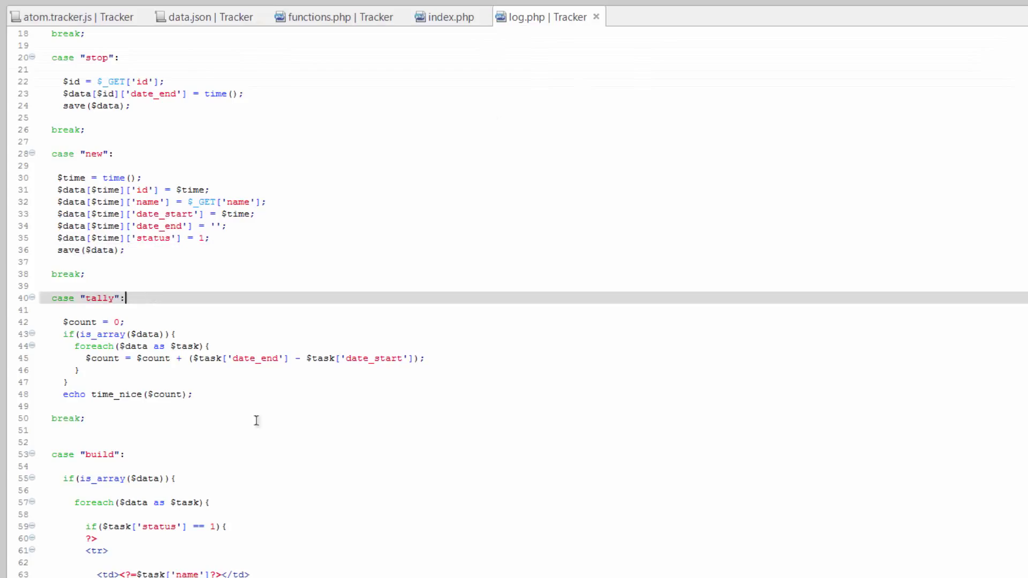
pyautogui.moveTo(45, 334)
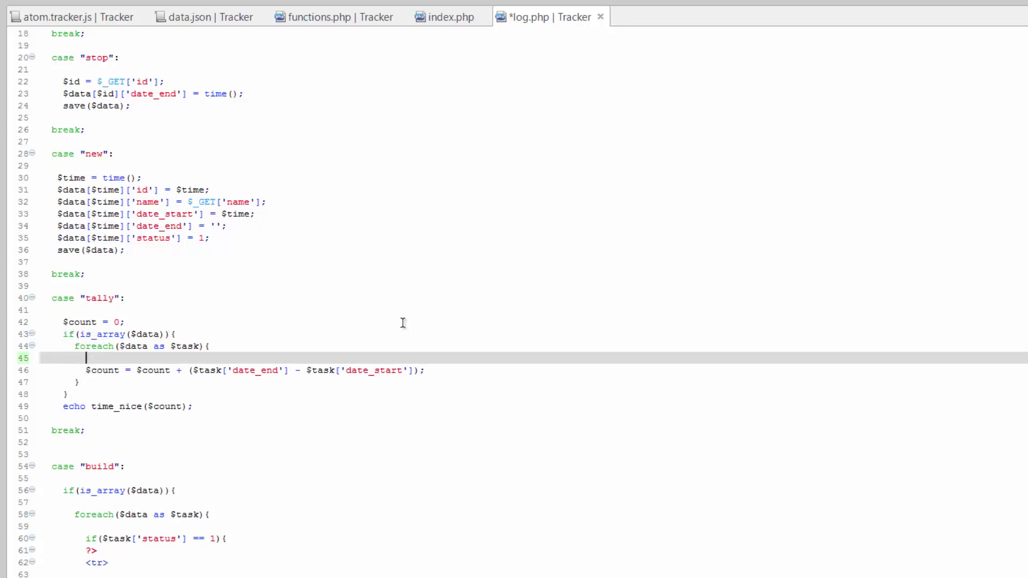
pyautogui.moveTo(227, 348)
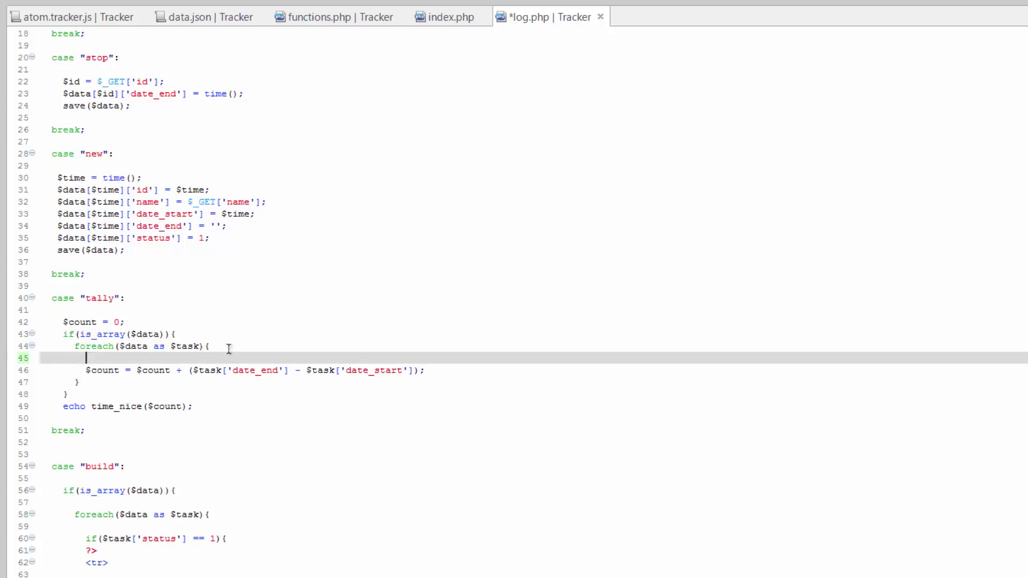
pyautogui.scroll(-3)
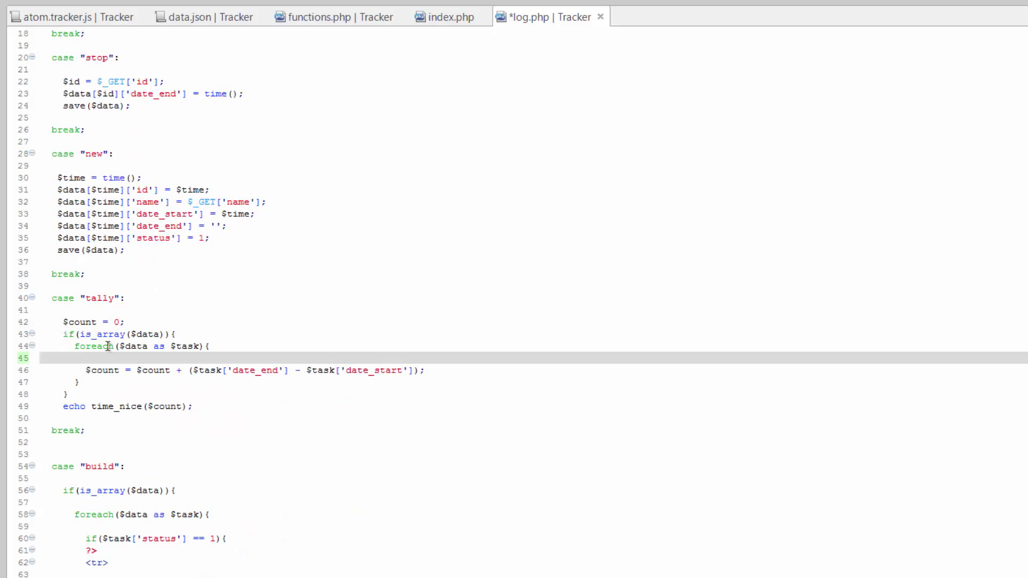
pyautogui.moveTo(364, 198)
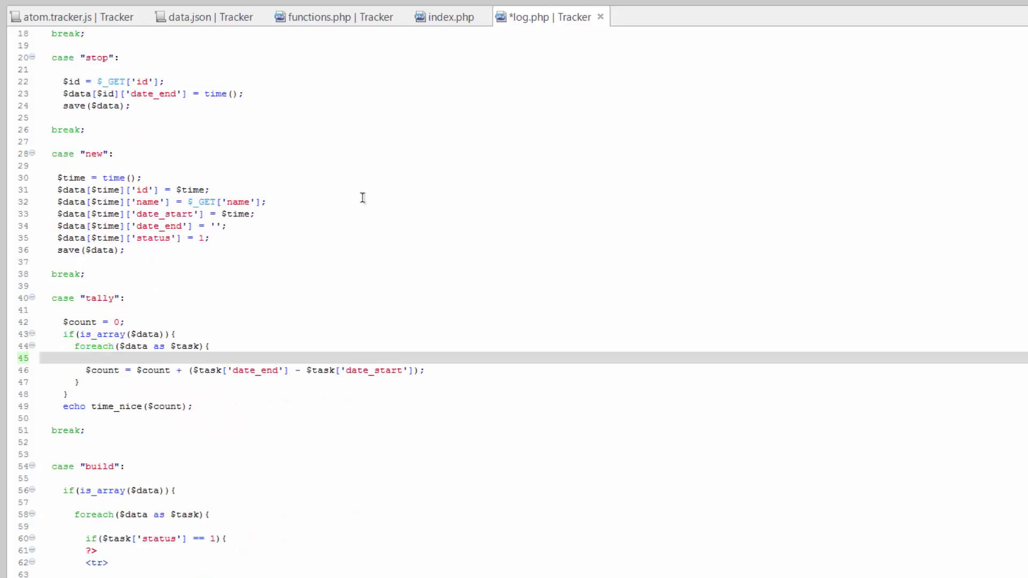
pyautogui.doubleClick(253, 370)
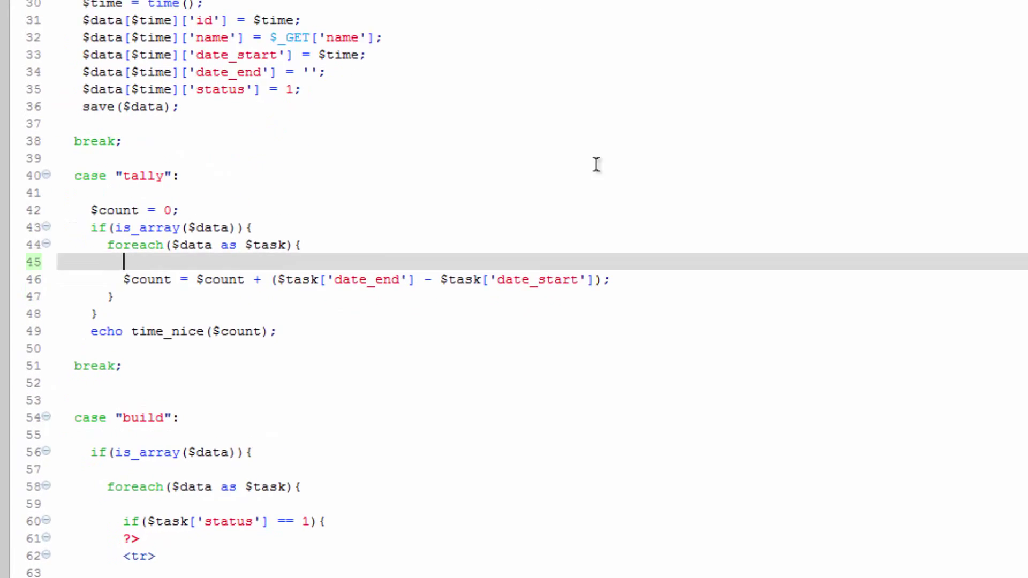
pyautogui.scroll(-3)
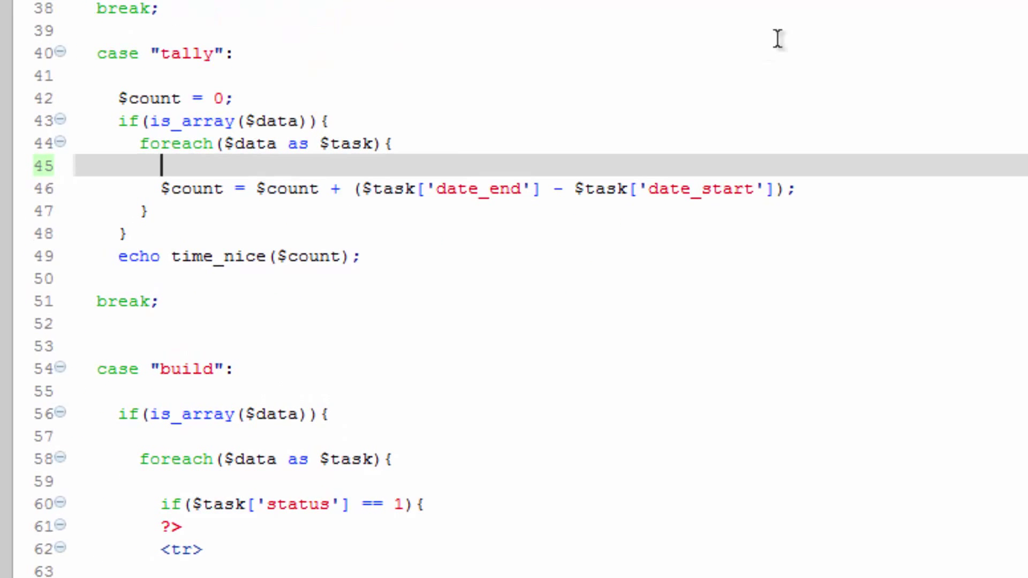
pyautogui.write('if(')
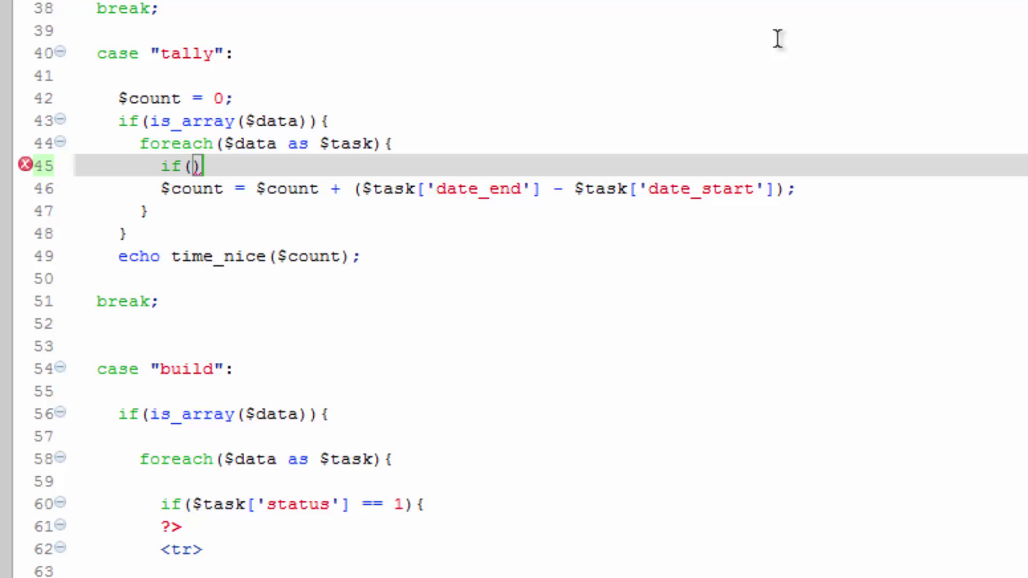
pyautogui.write("$task['")
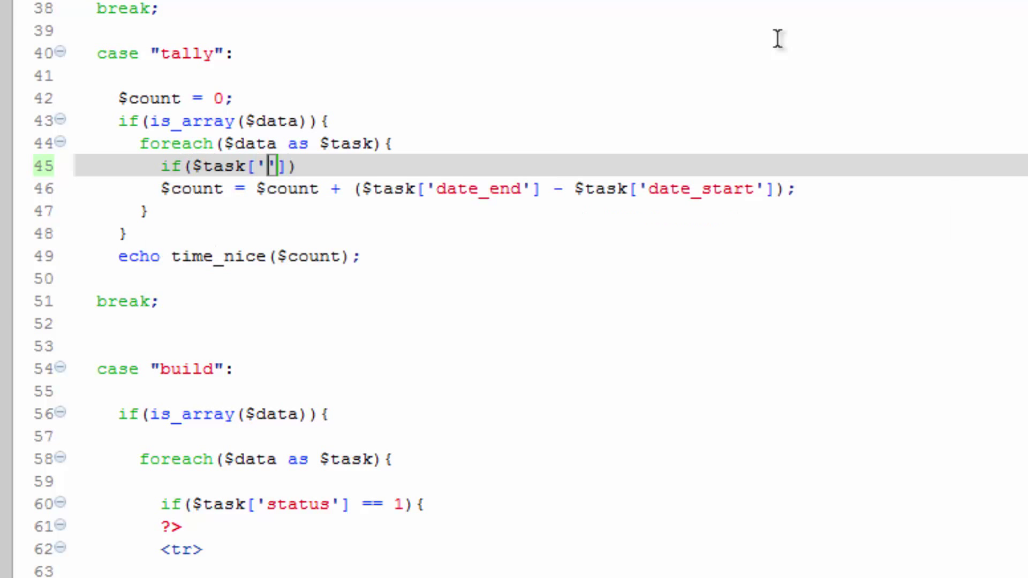
pyautogui.write('date_end')
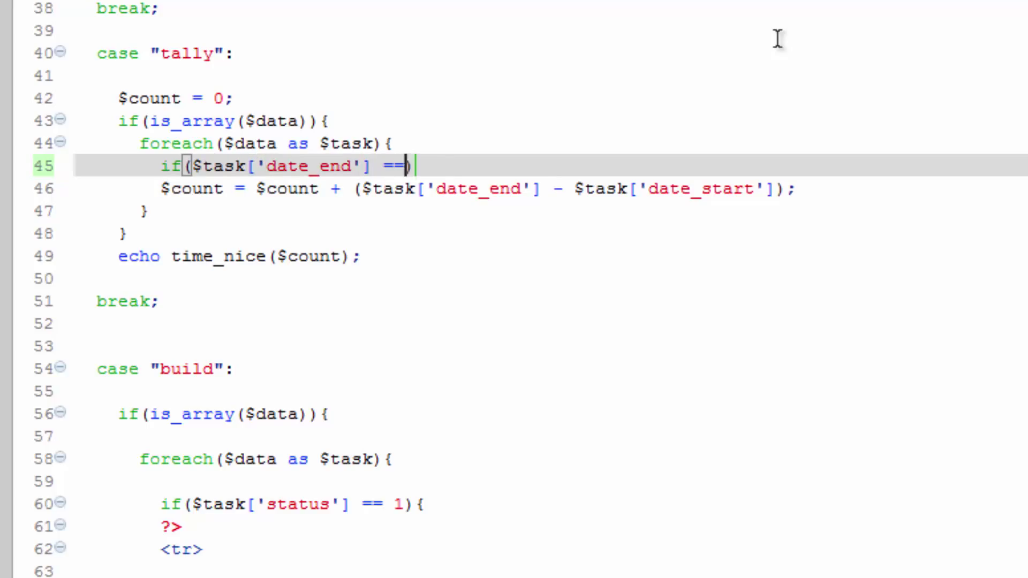
pyautogui.write('""')
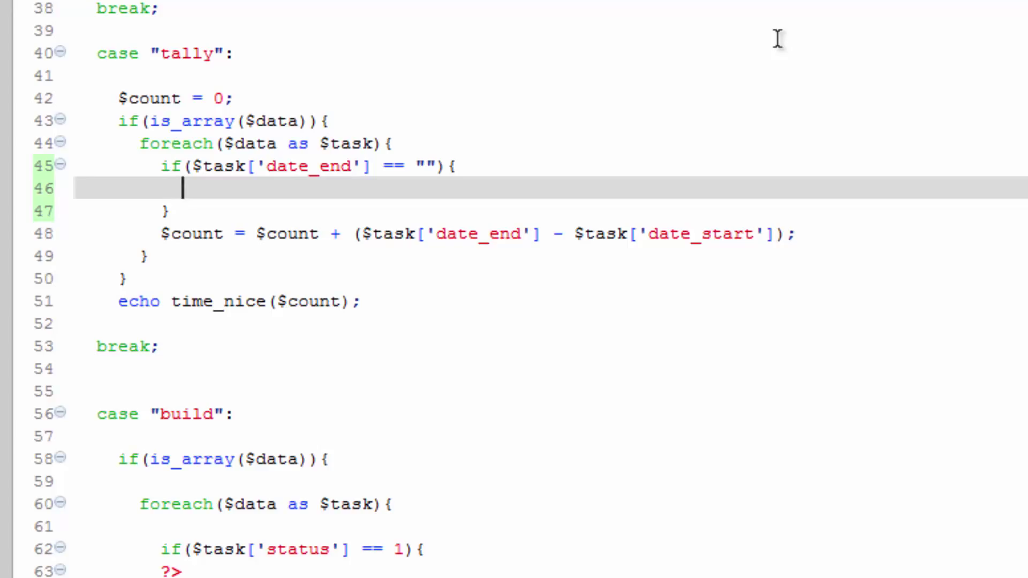
pyautogui.moveTo(170, 318)
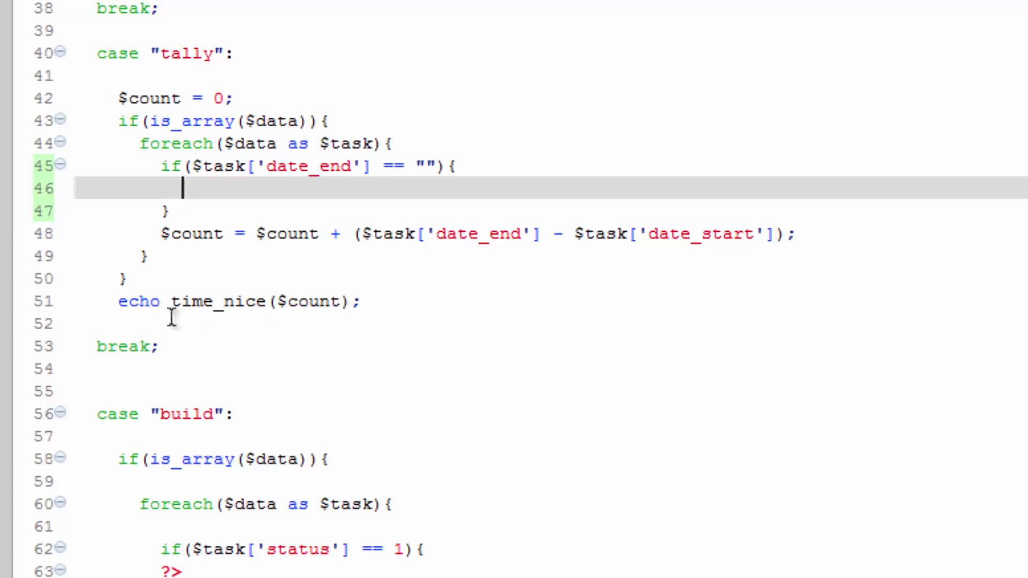
pyautogui.moveTo(341, 301)
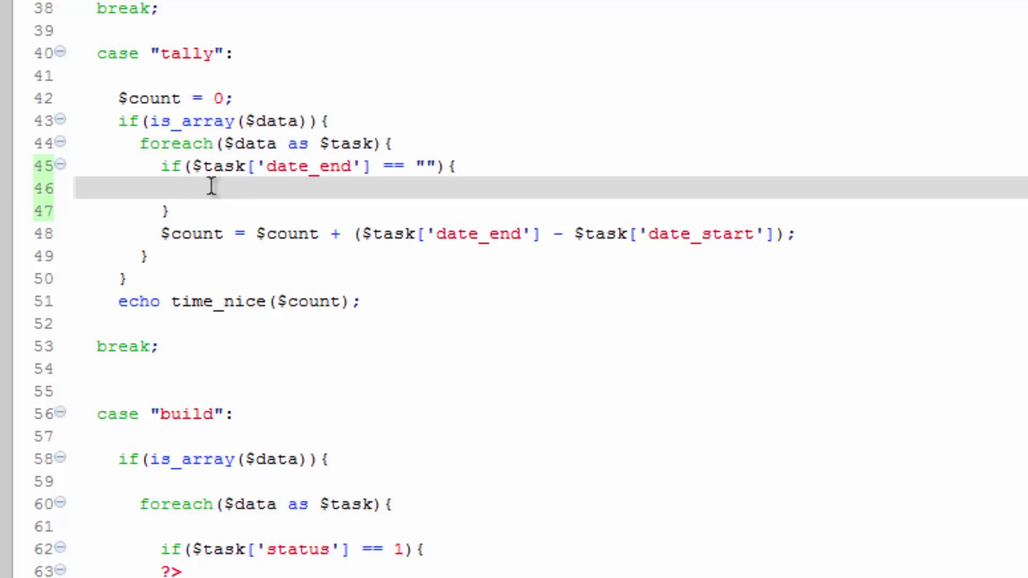
pyautogui.moveTo(445, 75)
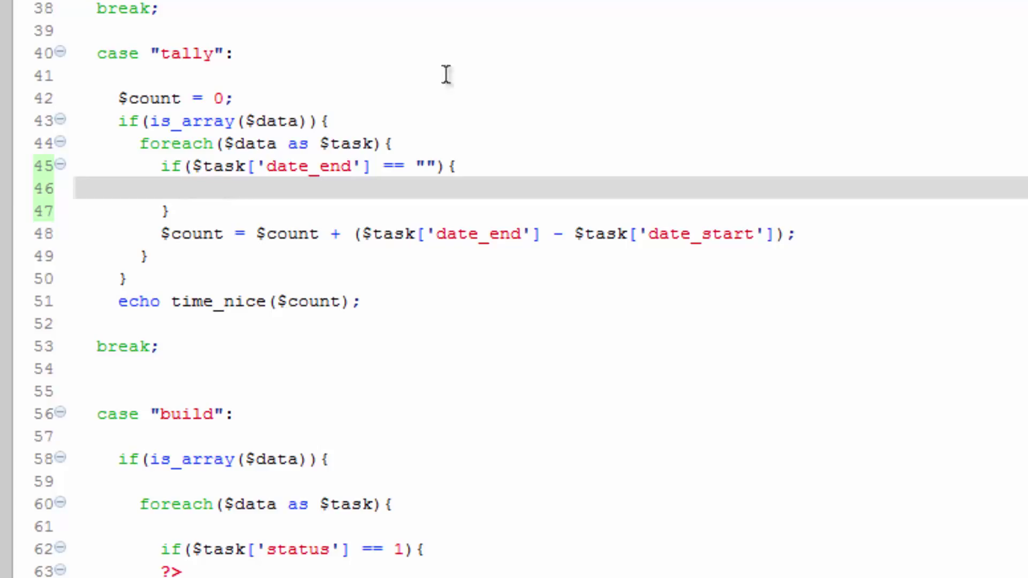
pyautogui.write('$')
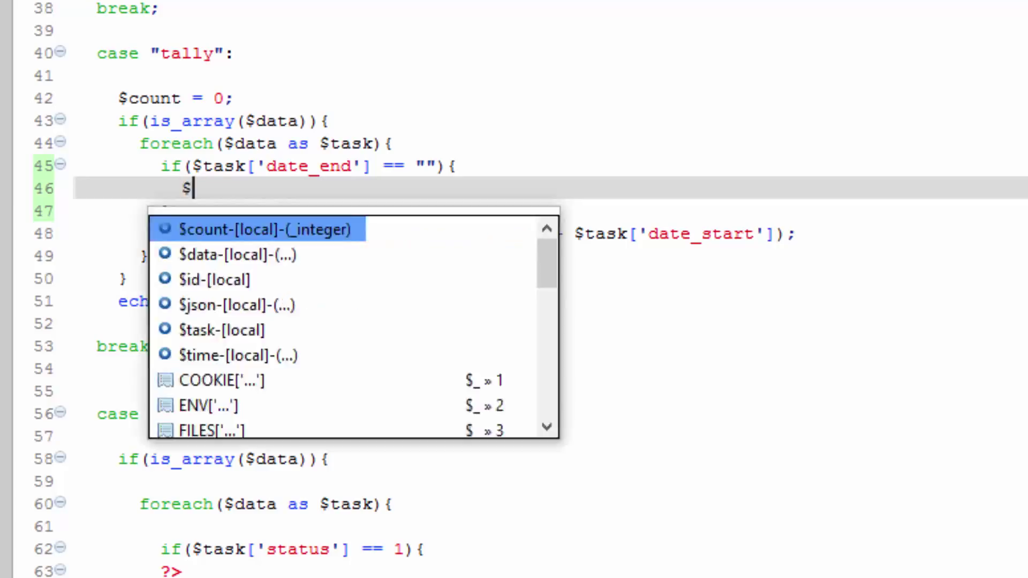
pyautogui.write('task')
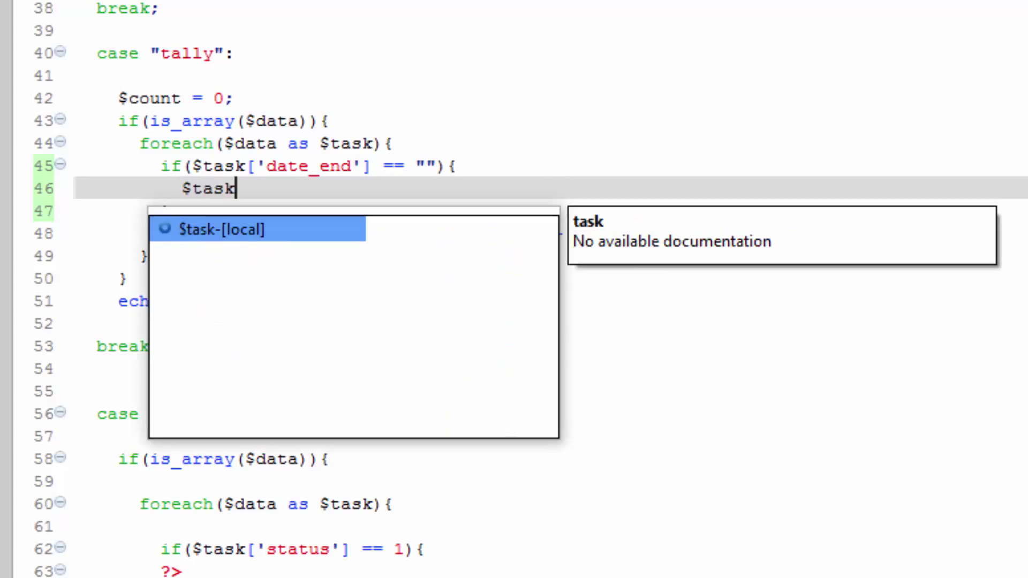
pyautogui.write("['date']")
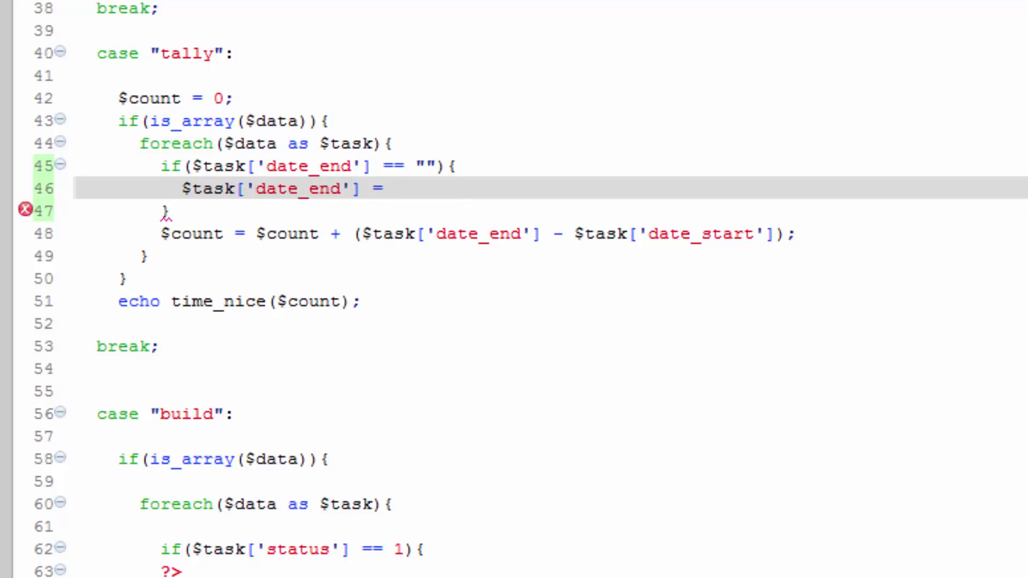
pyautogui.write('time()')
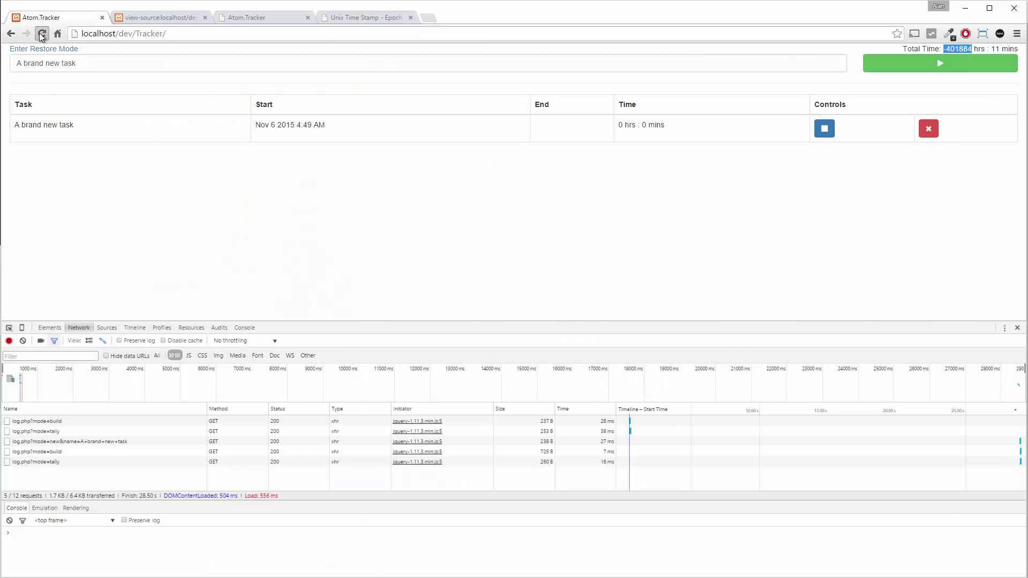
# - Reload, start a new task 'Another task', then stop both task timers
pyautogui.click(41, 34)
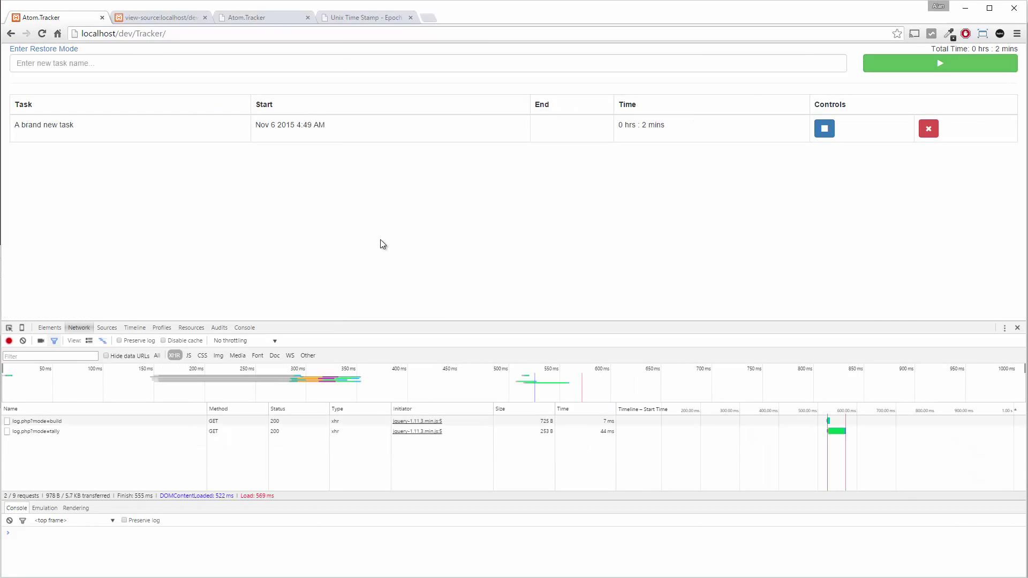
pyautogui.moveTo(493, 171)
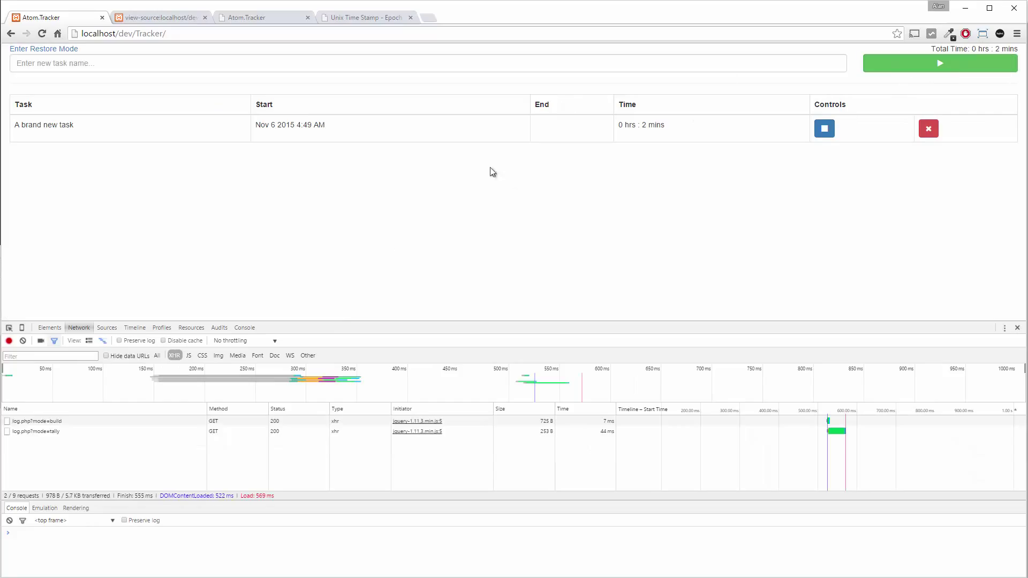
pyautogui.moveTo(266, 291)
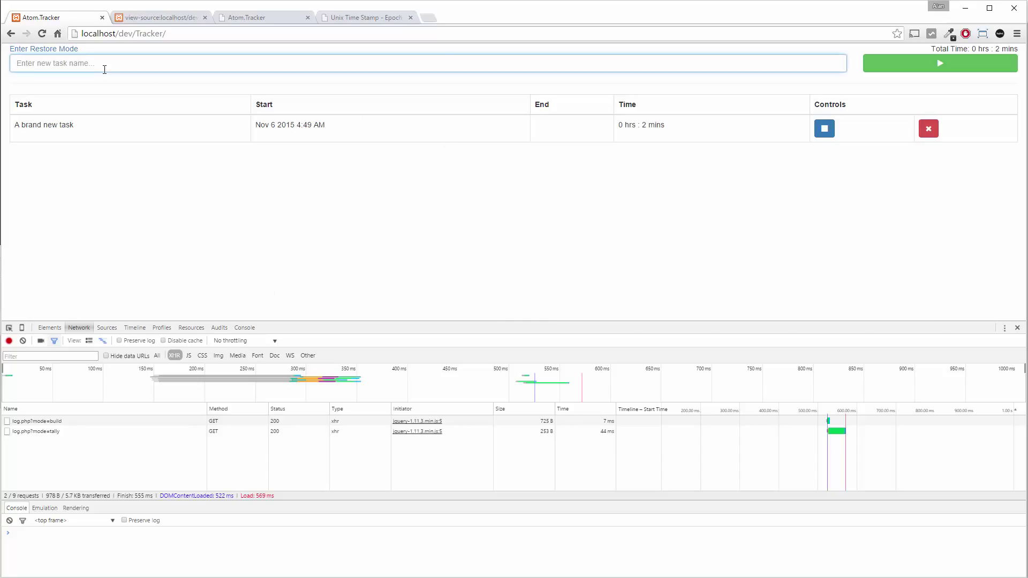
pyautogui.write('Another t')
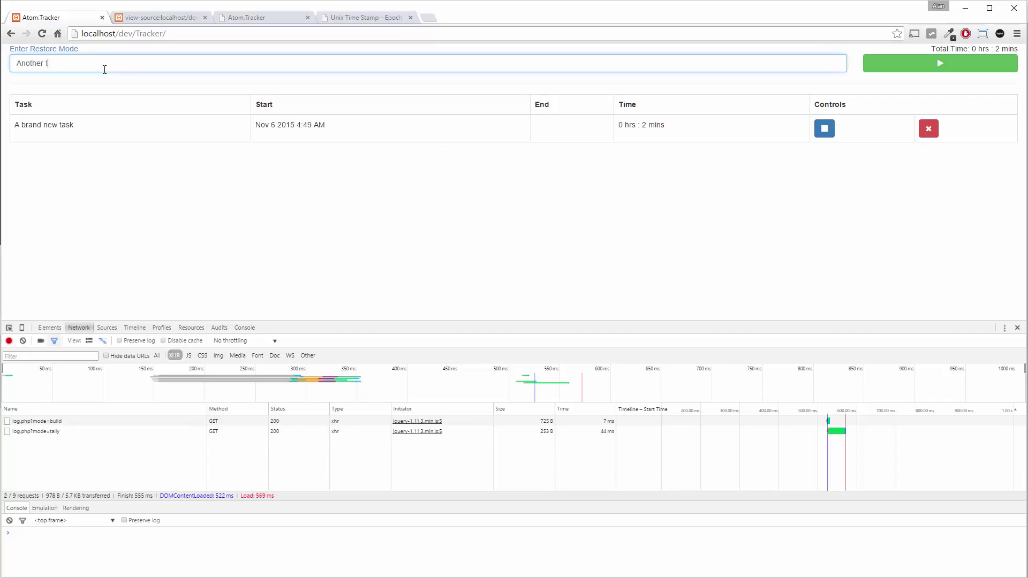
pyautogui.click(938, 63)
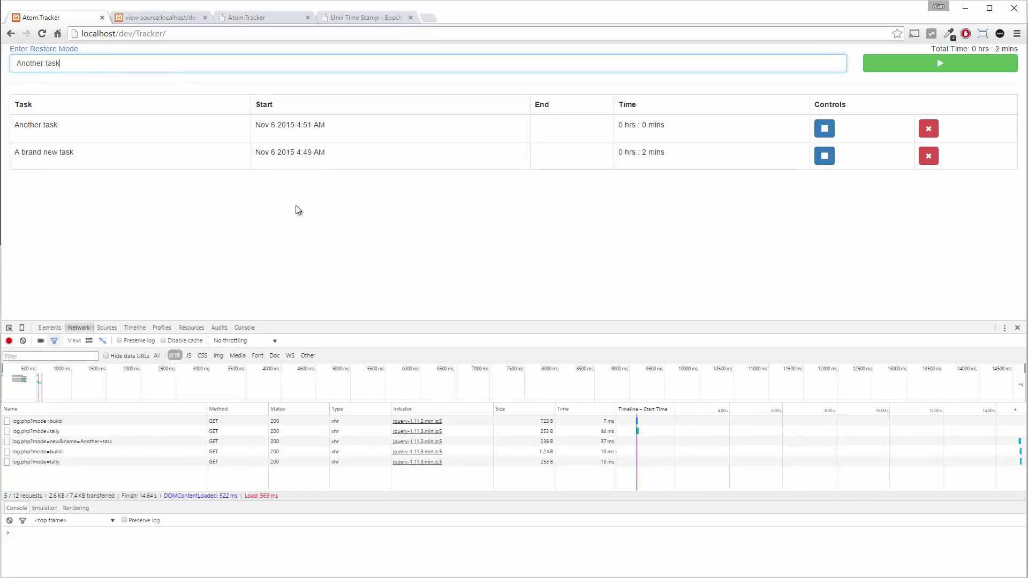
pyautogui.moveTo(210, 223)
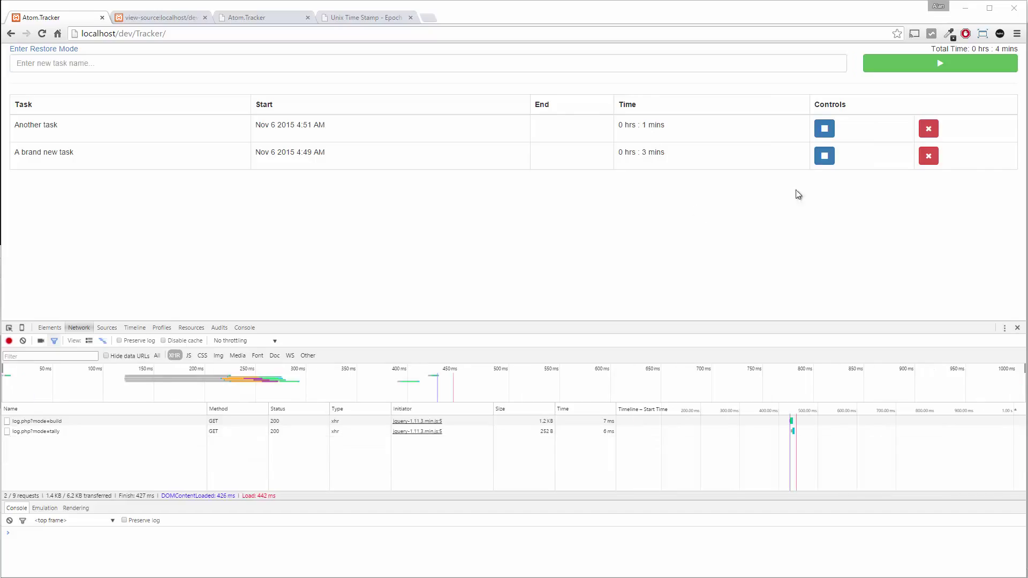
pyautogui.moveTo(637, 125)
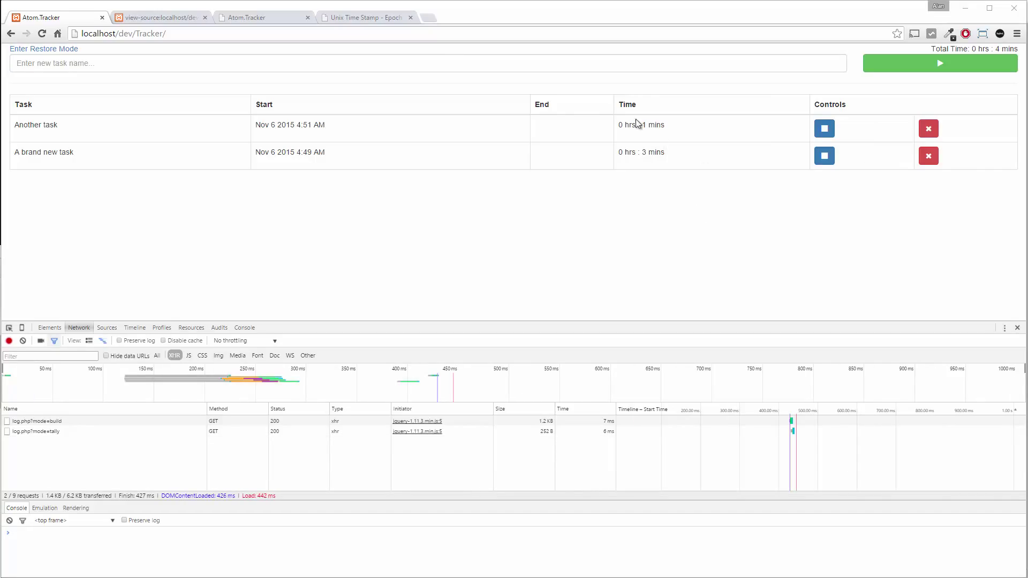
pyautogui.moveTo(643, 139)
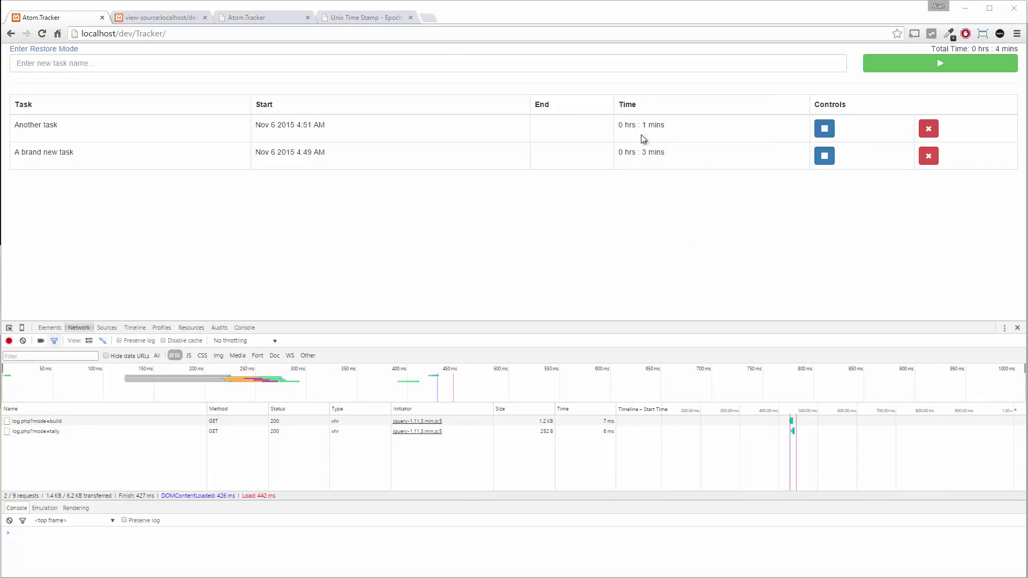
pyautogui.moveTo(629, 173)
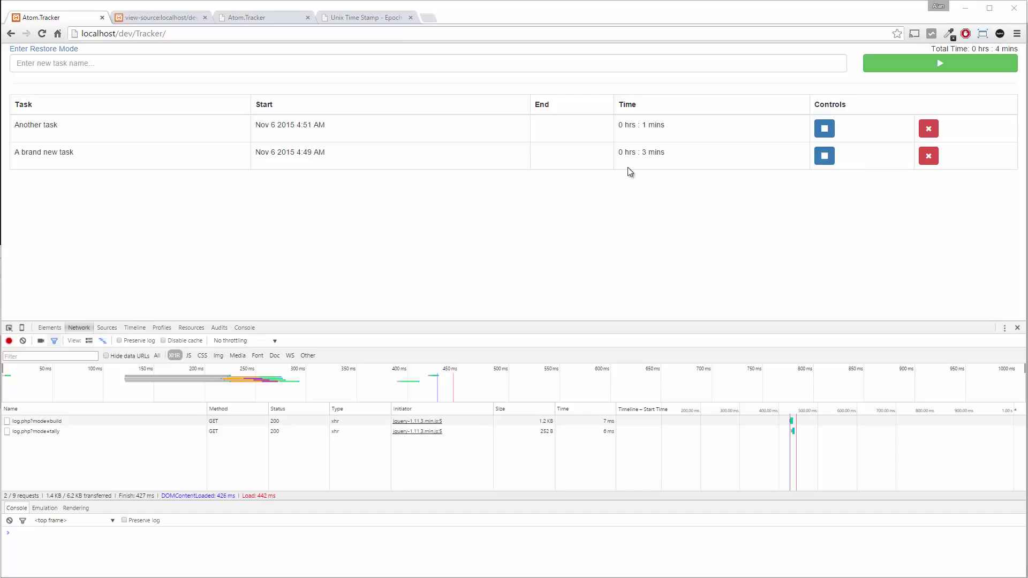
pyautogui.moveTo(605, 264)
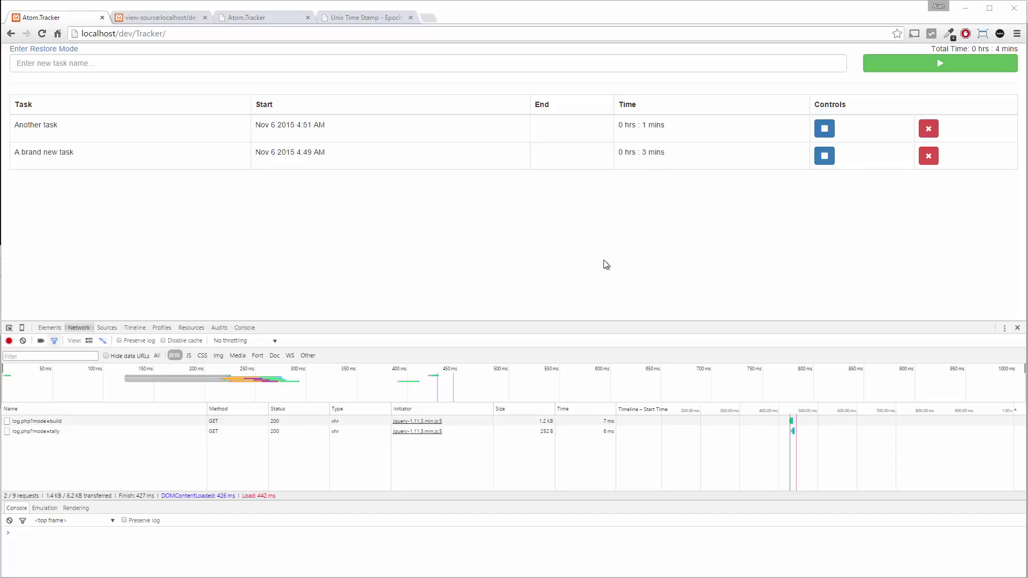
pyautogui.moveTo(341, 190)
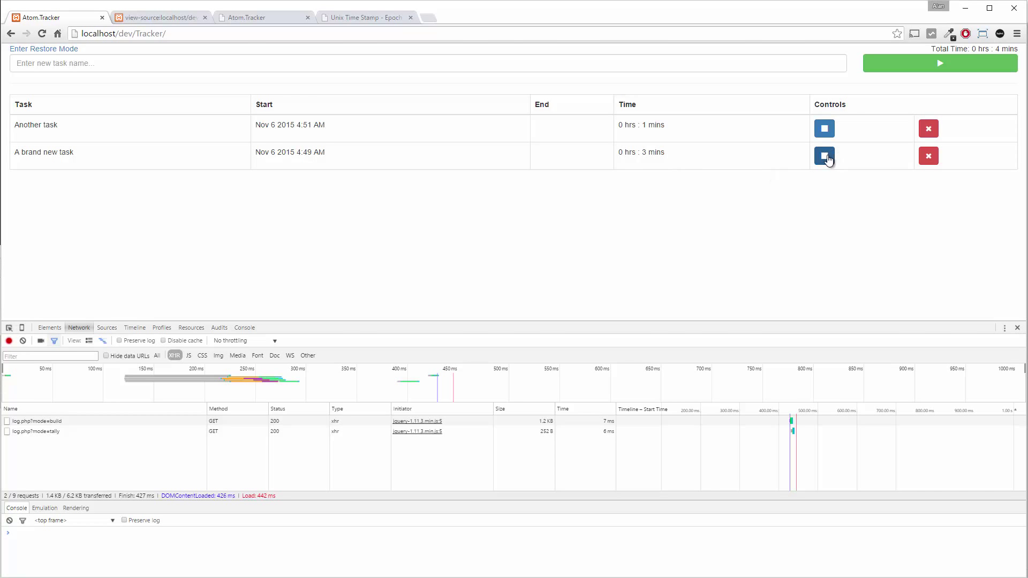
pyautogui.click(824, 156)
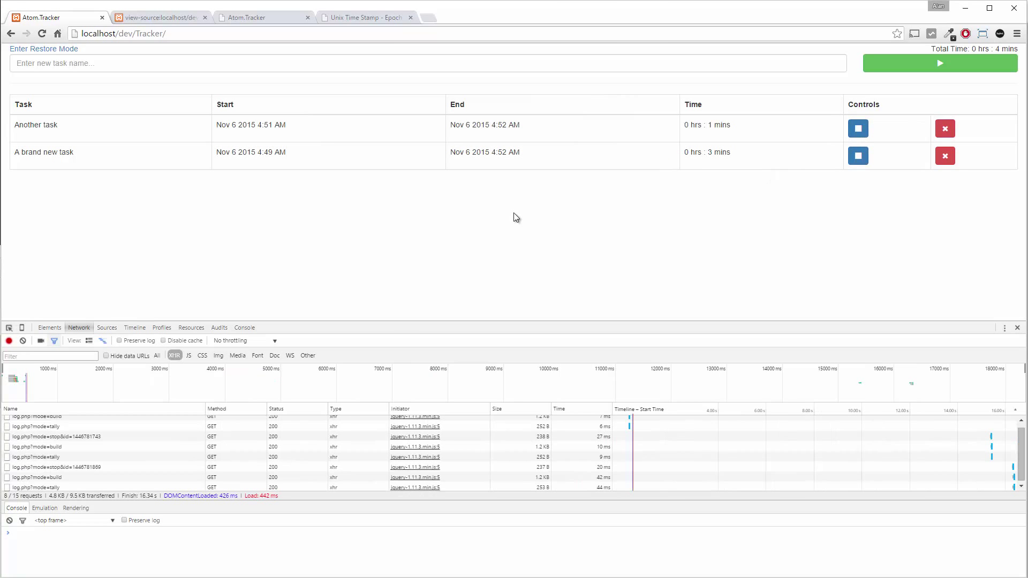
pyautogui.moveTo(469, 161)
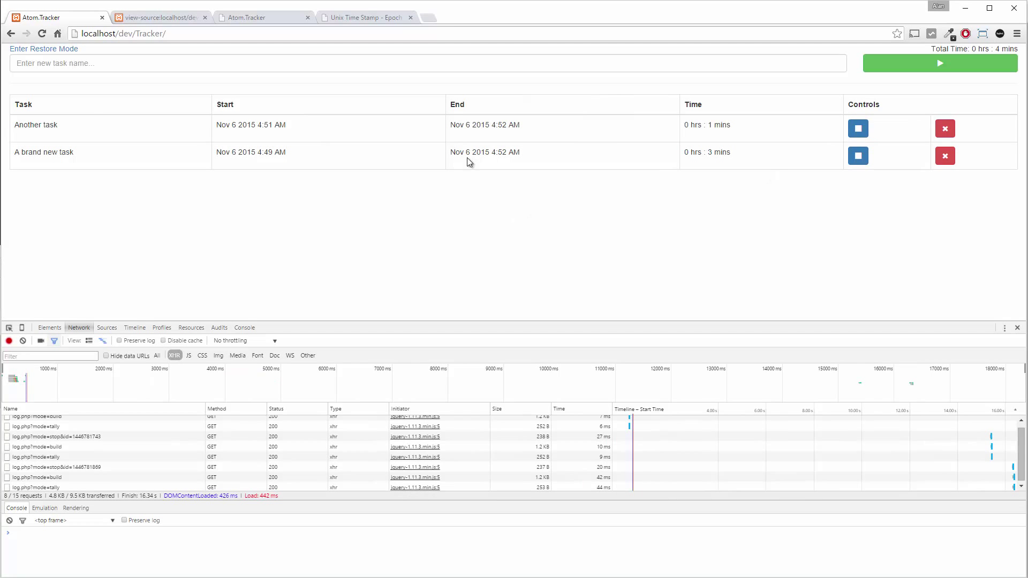
pyautogui.moveTo(712, 202)
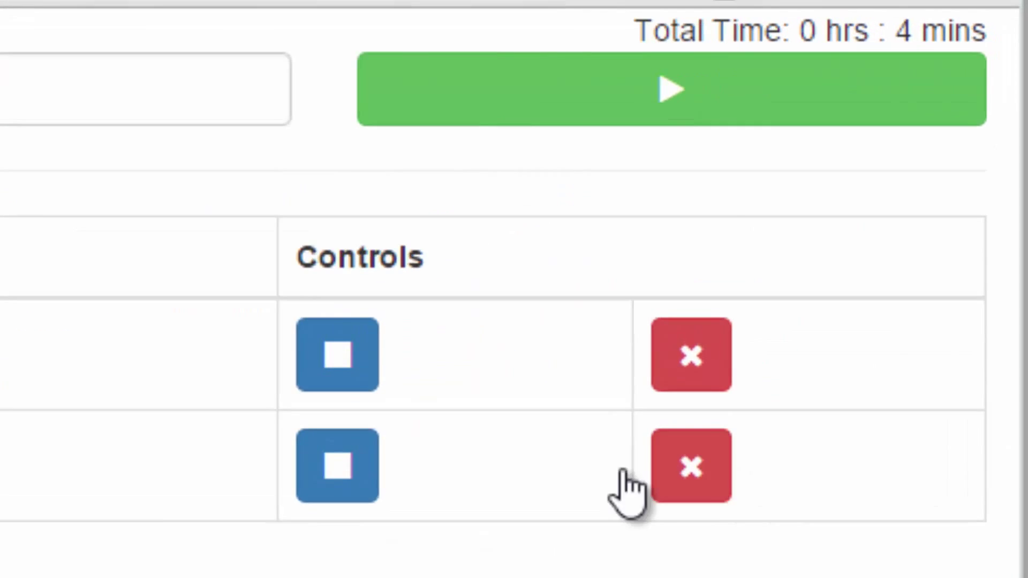
pyautogui.click(690, 465)
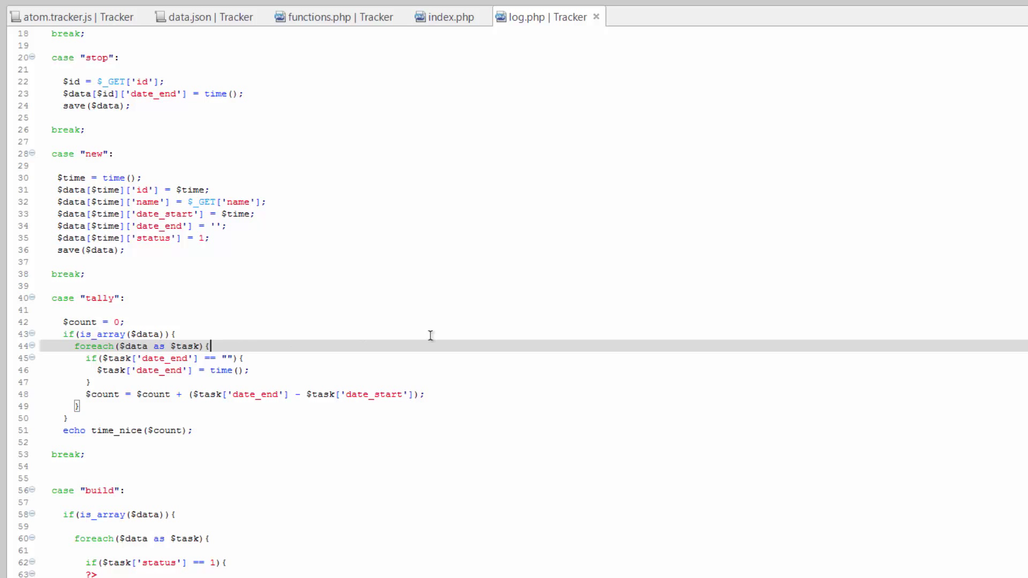
# - Wrap the tally loop body in if($task['status'] == 1){ … } and select it for re-indenting
pyautogui.click(89, 563)
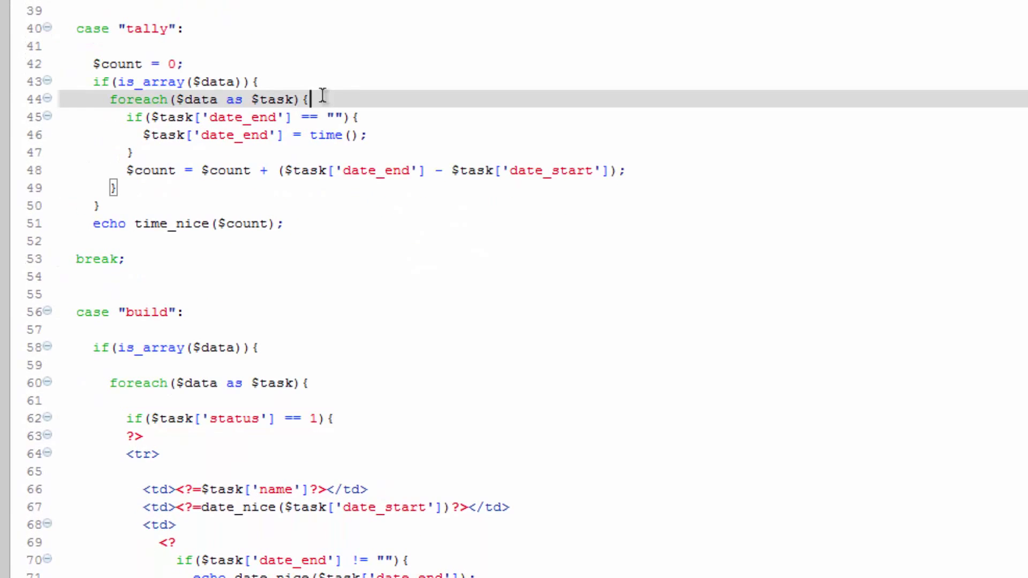
pyautogui.press('enter')
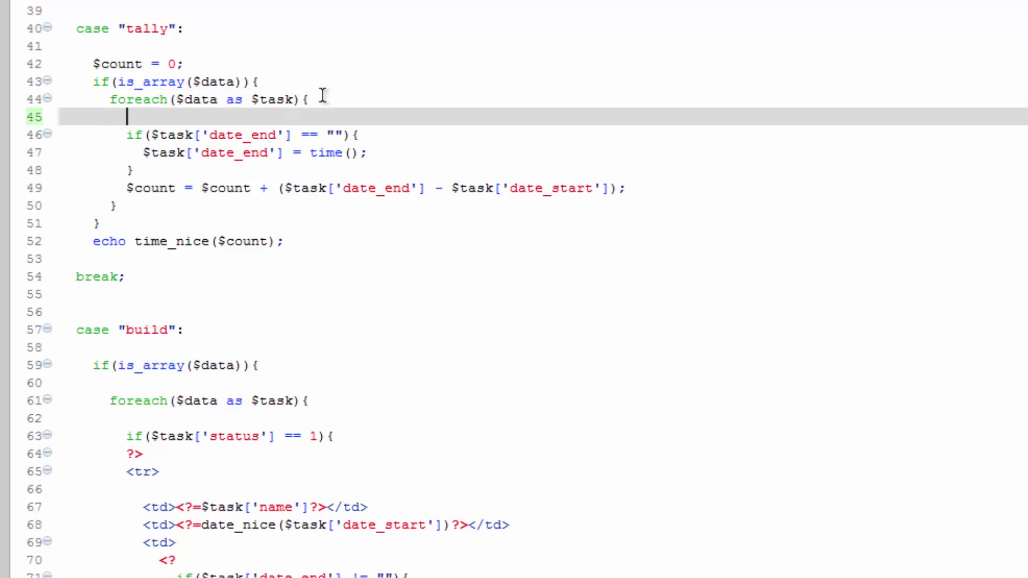
pyautogui.write('if(')
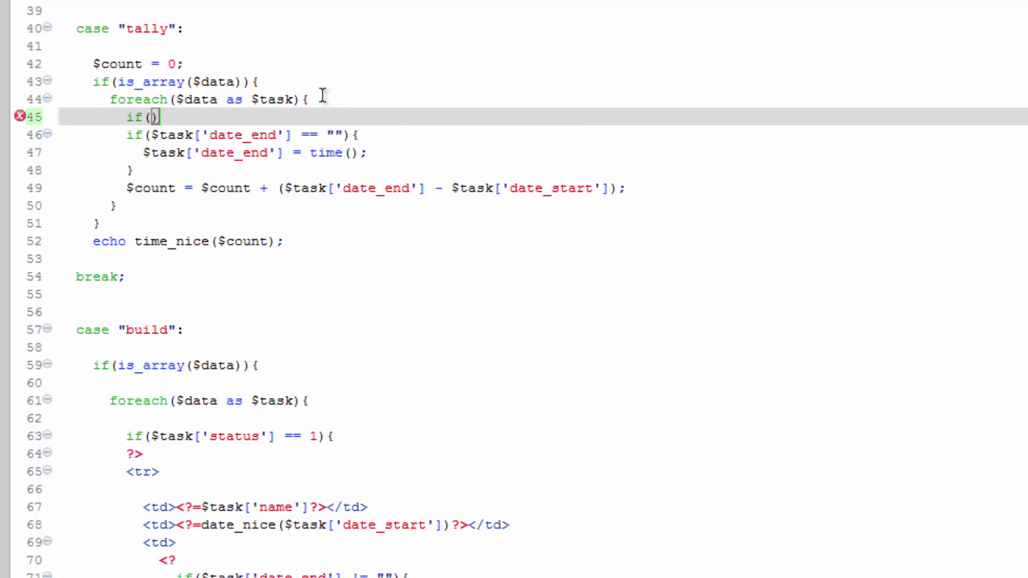
pyautogui.write("$task['status")
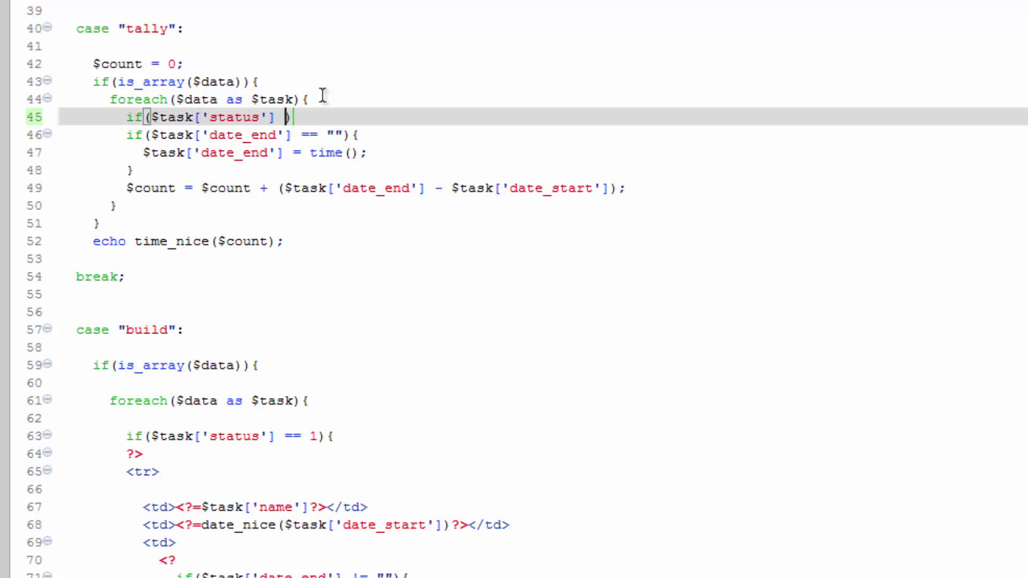
pyautogui.write('== 1){')
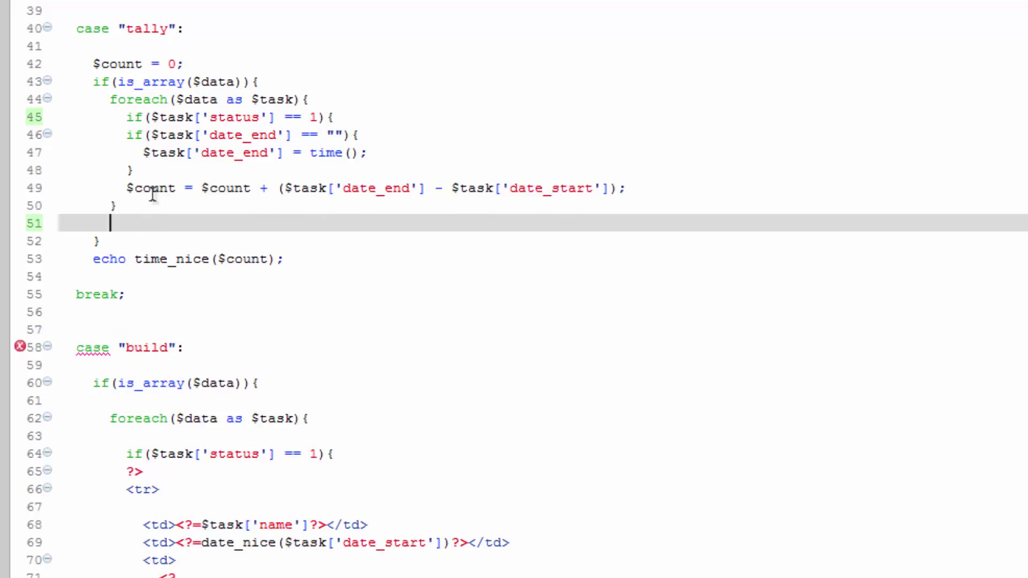
pyautogui.write('}')
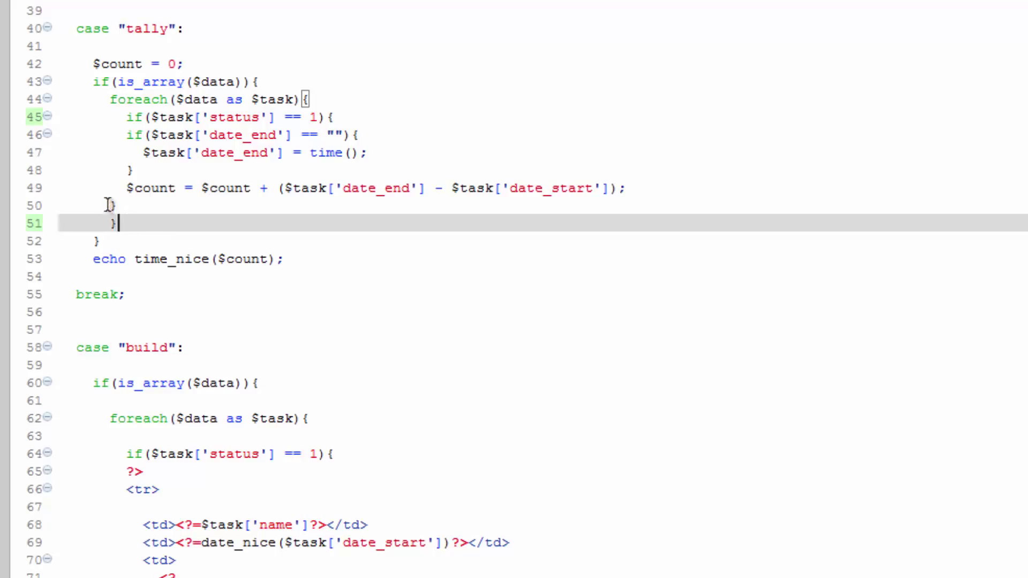
pyautogui.moveTo(282, 178)
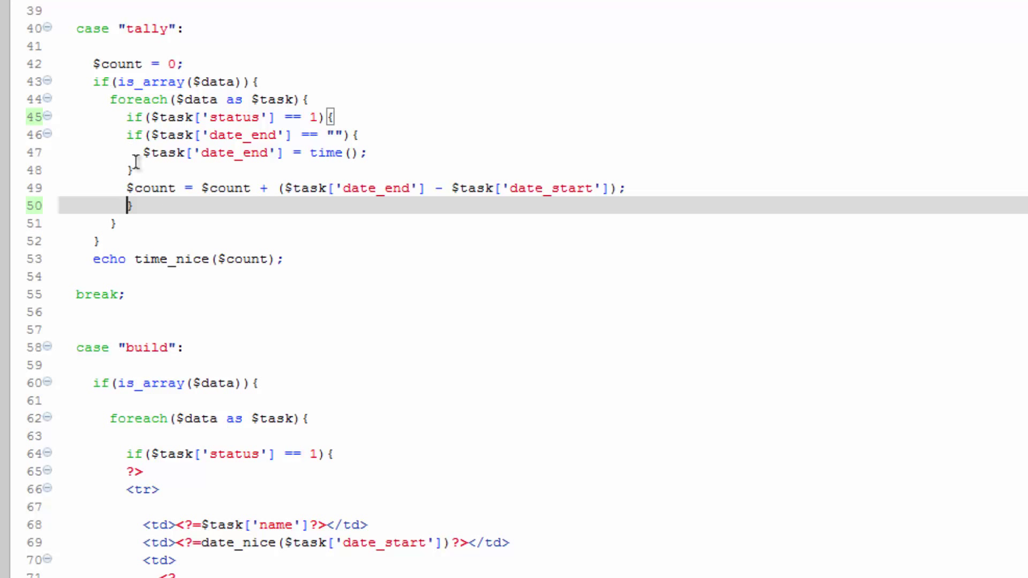
pyautogui.moveTo(123, 134); pyautogui.dragTo(625, 188)
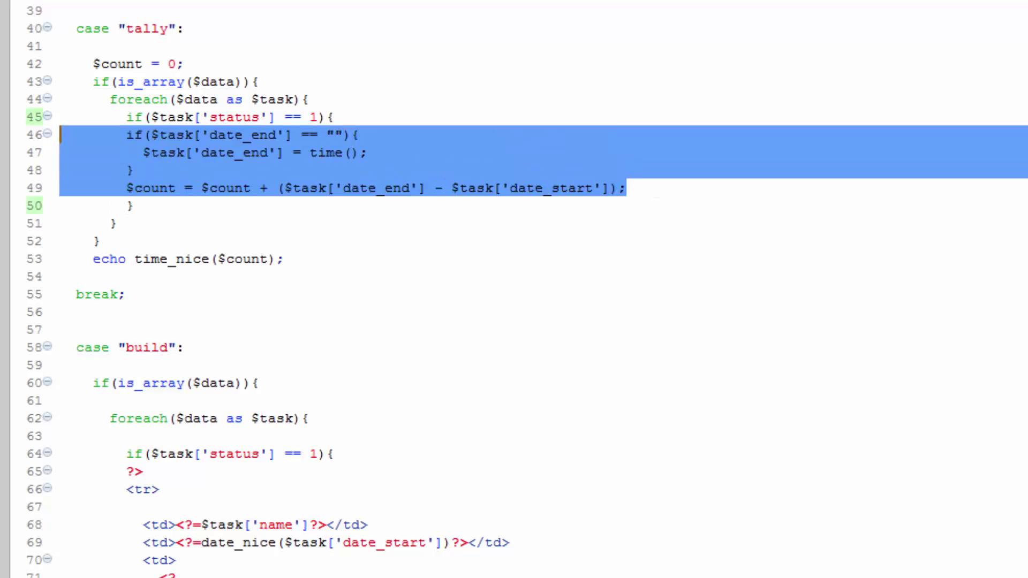